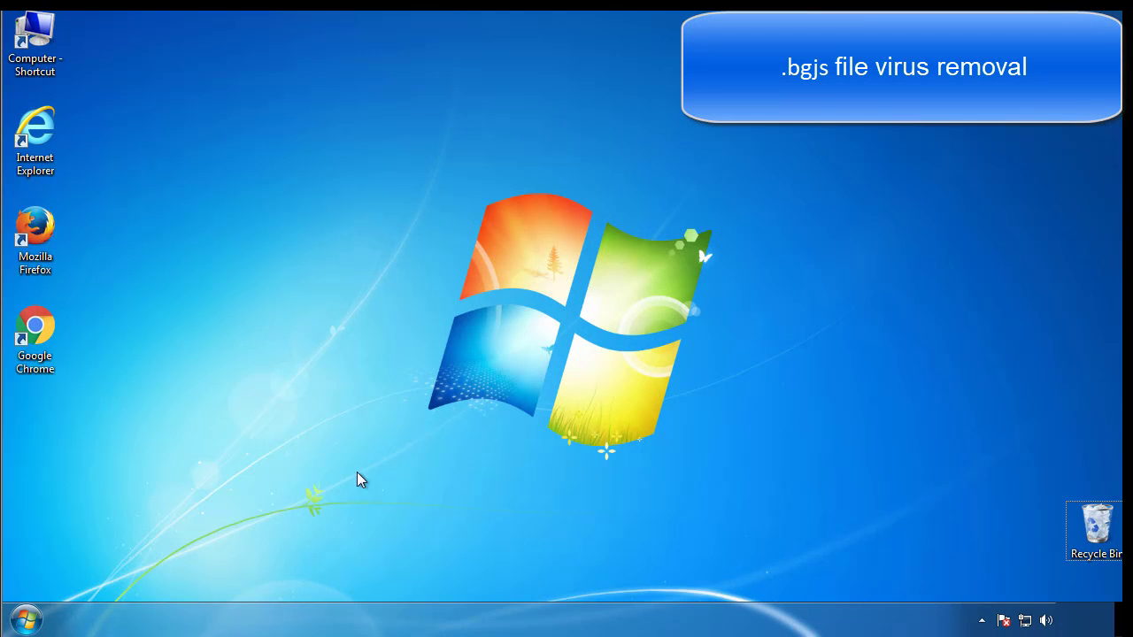
- Enable minimal Safe boot in msconfig's Boot tab and restart into Safe Mode
left_click(25, 618)
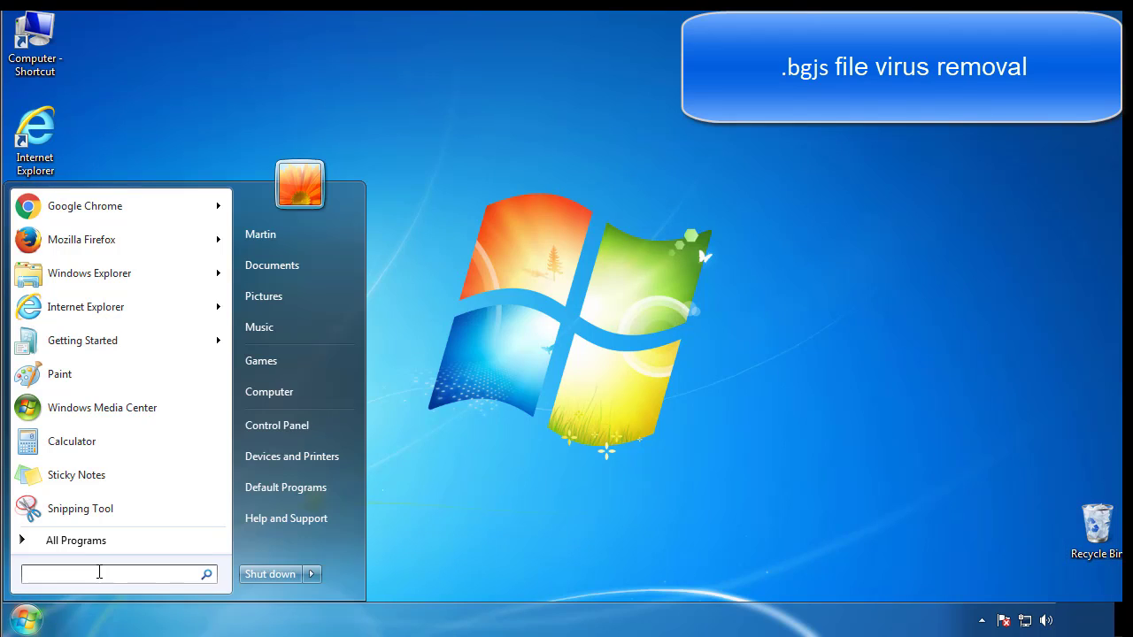
type("mscon")
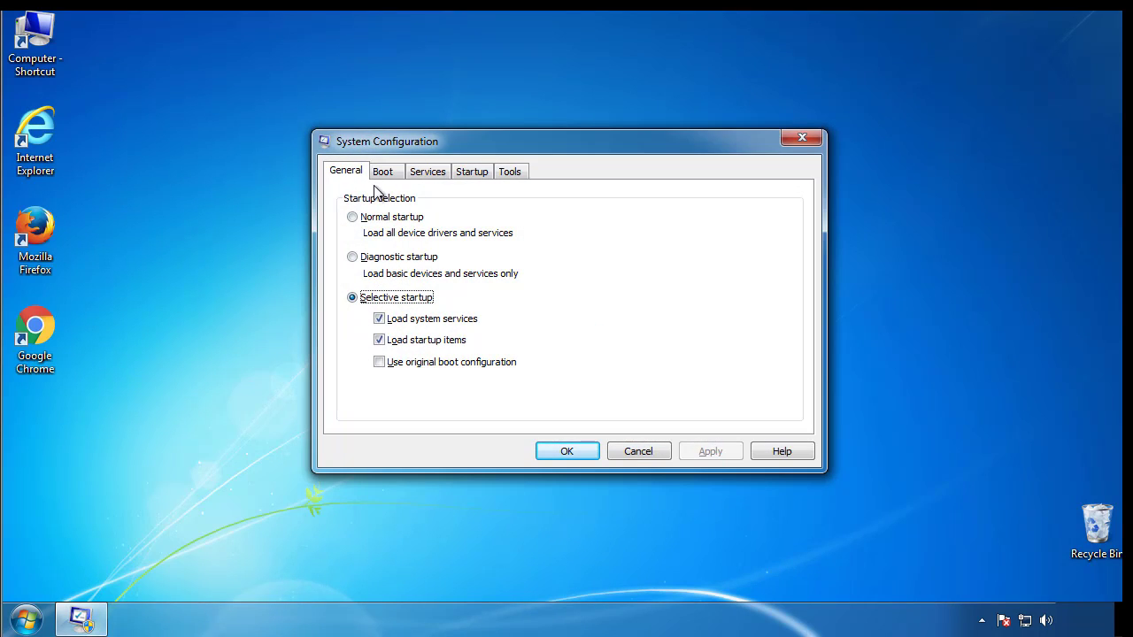
left_click(383, 171)
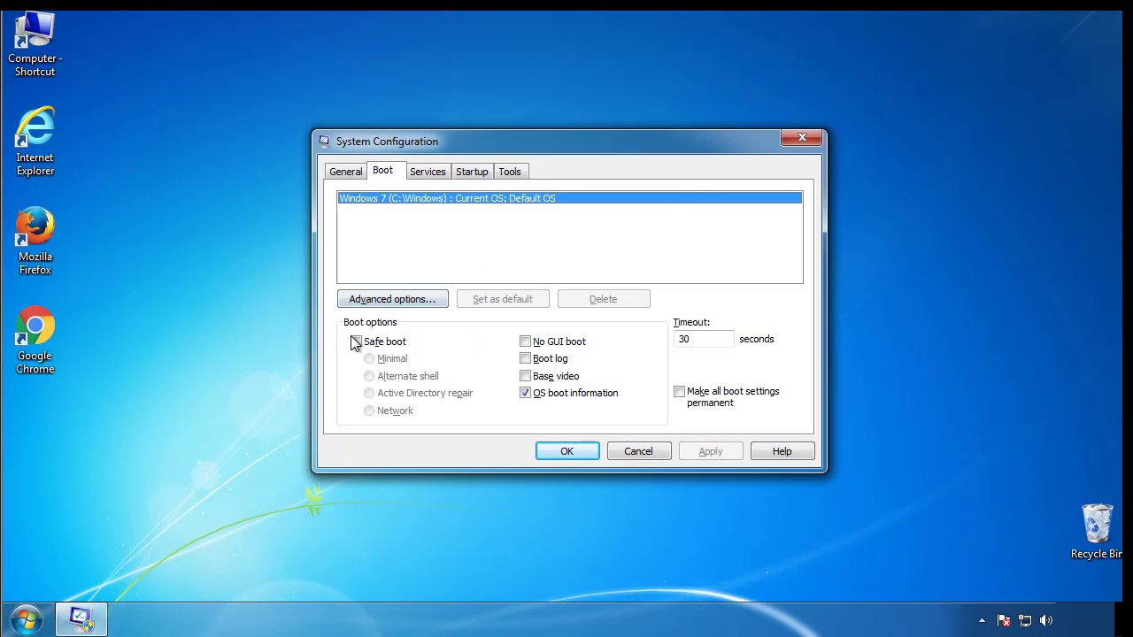
left_click(356, 341)
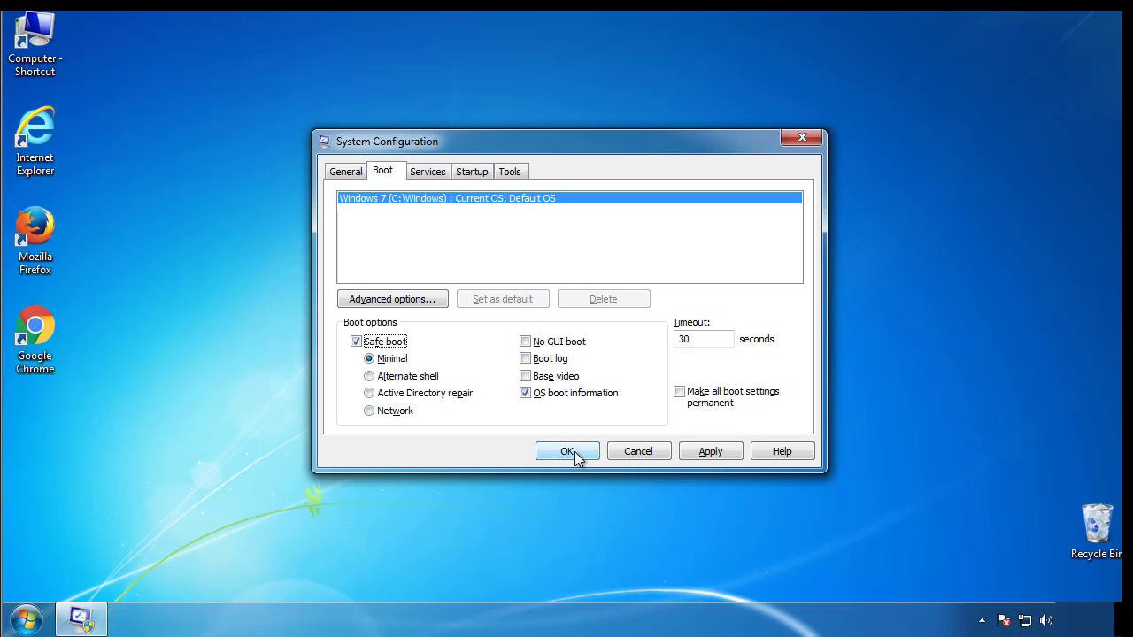
left_click(567, 451)
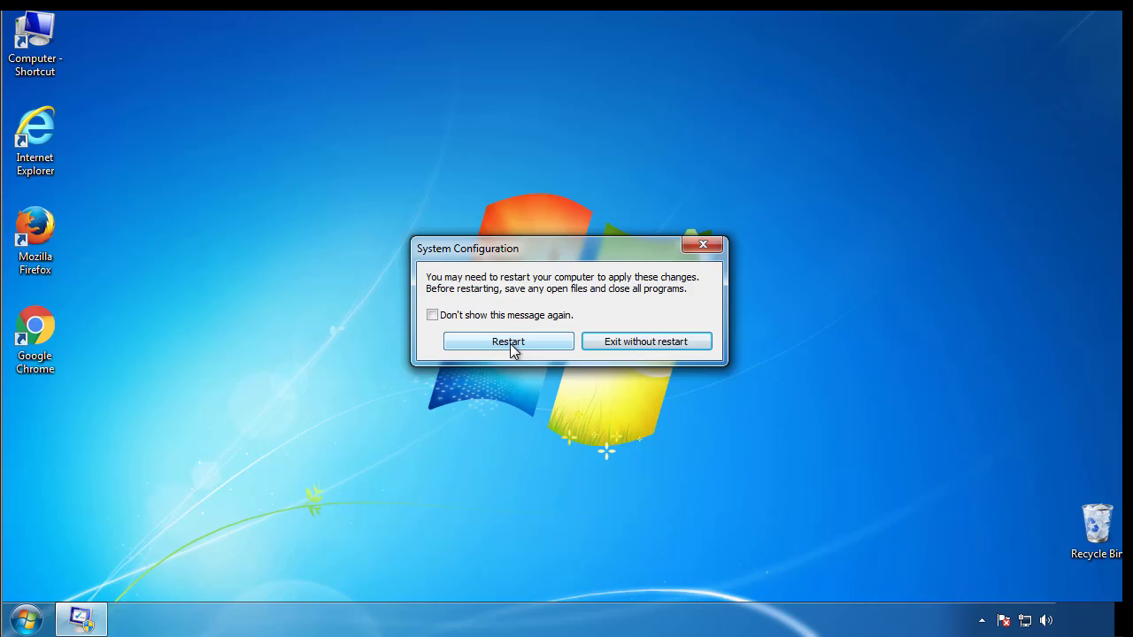
left_click(508, 342)
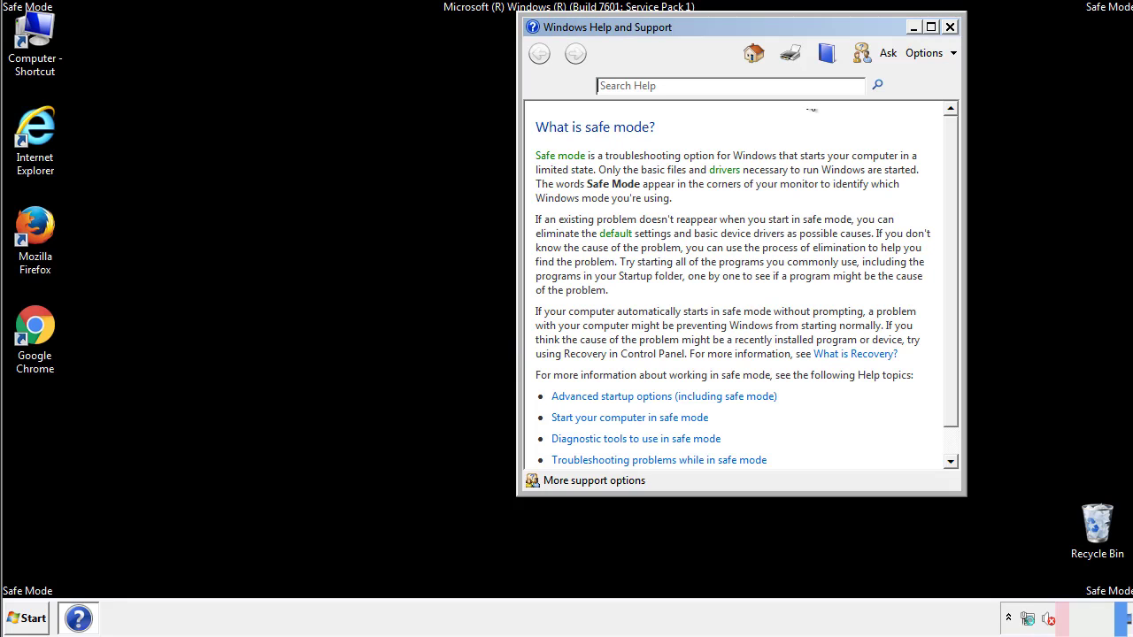
- Dismiss Safe Mode help, open Control Panel, and briefly open then close Folder Options
left_click(950, 26)
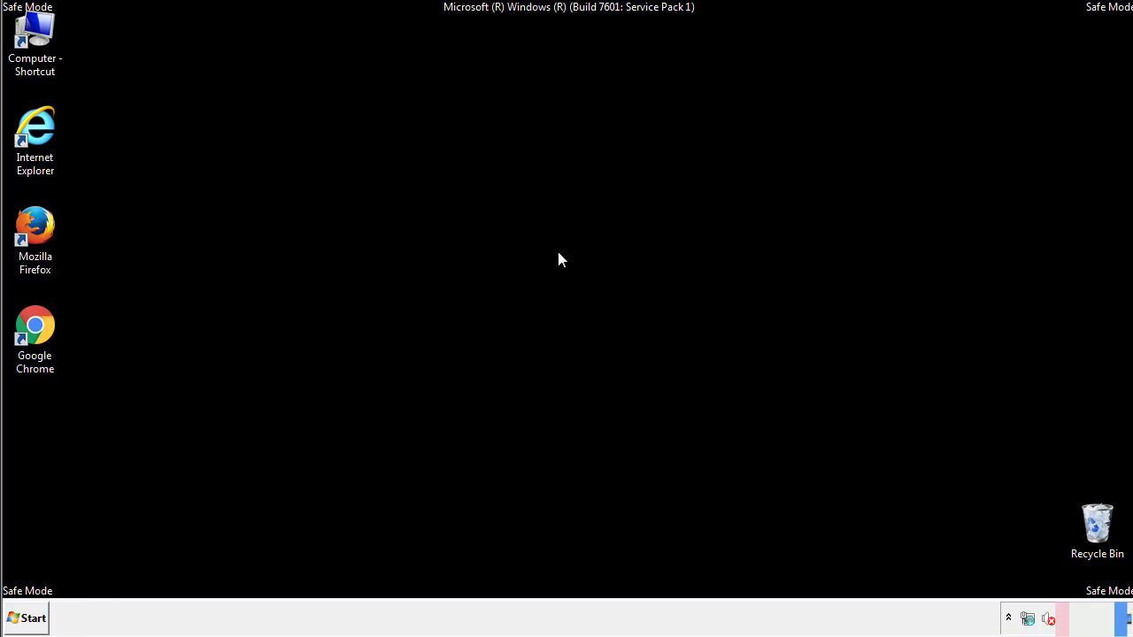
left_click(25, 618)
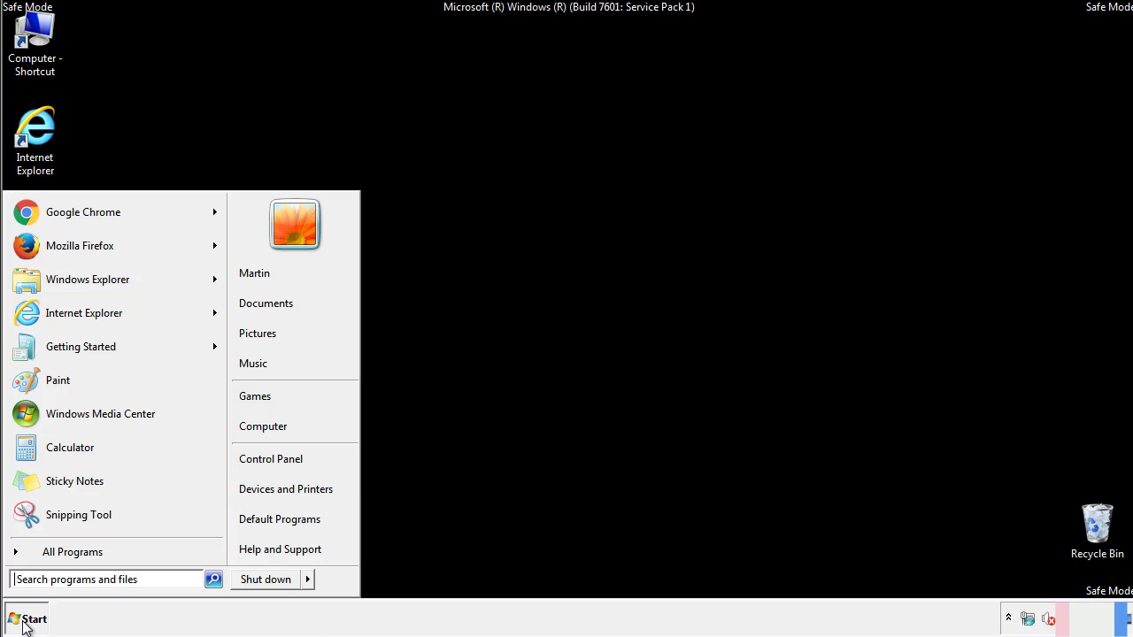
left_click(26, 618)
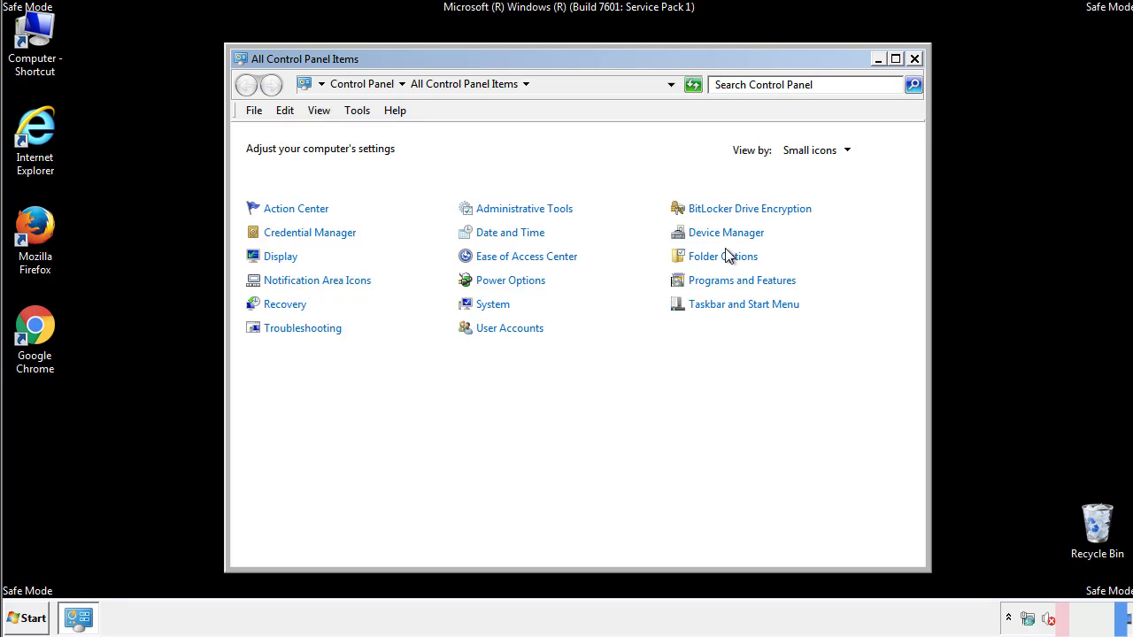
left_click(722, 256)
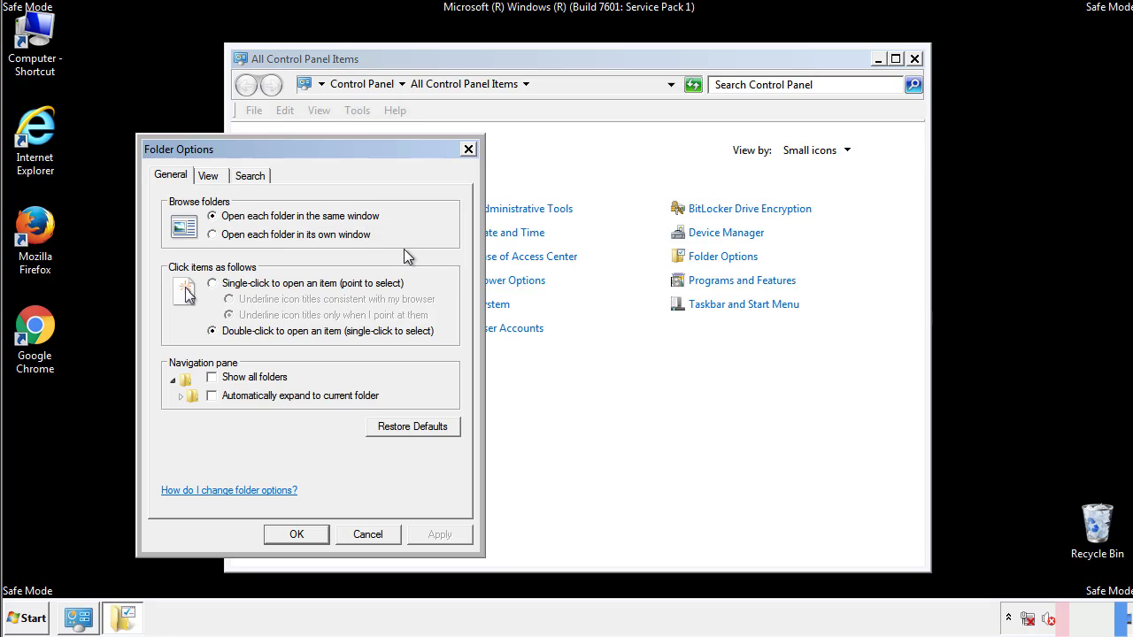
left_click(208, 175)
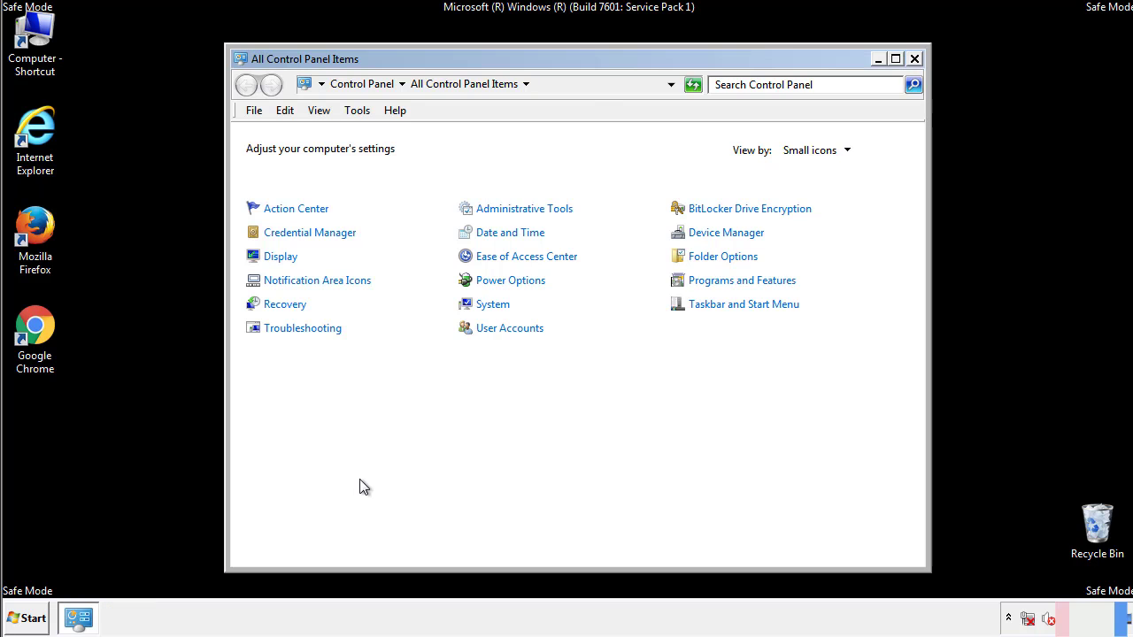
- Browse from Computer through C:, Windows, System32 and drivers into the etc folder
left_click(914, 58)
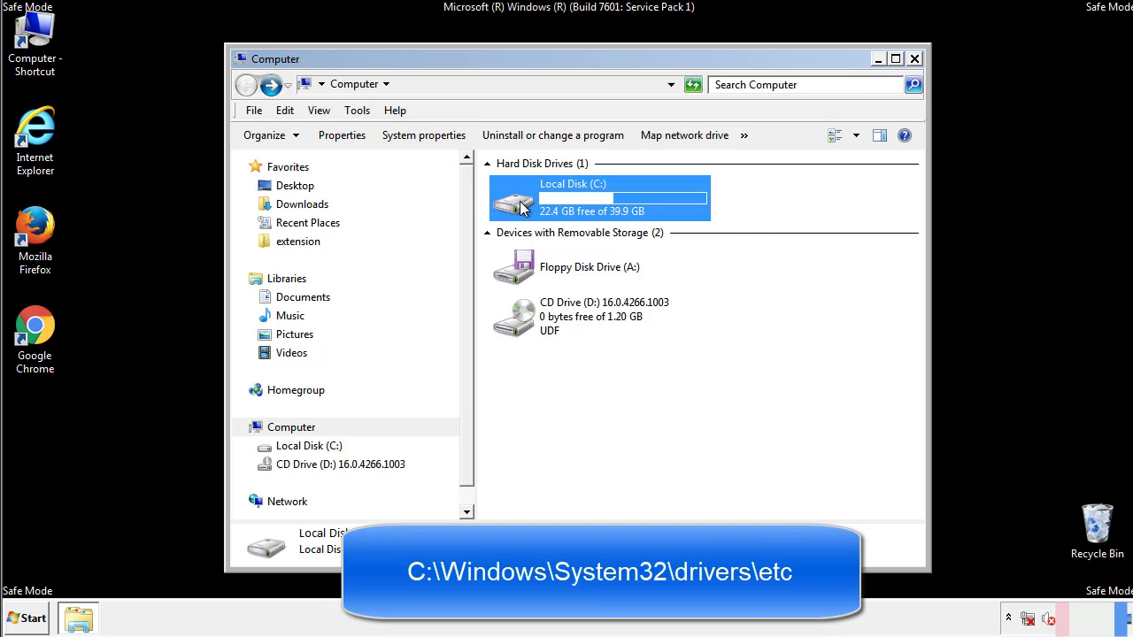
double_click(566, 197)
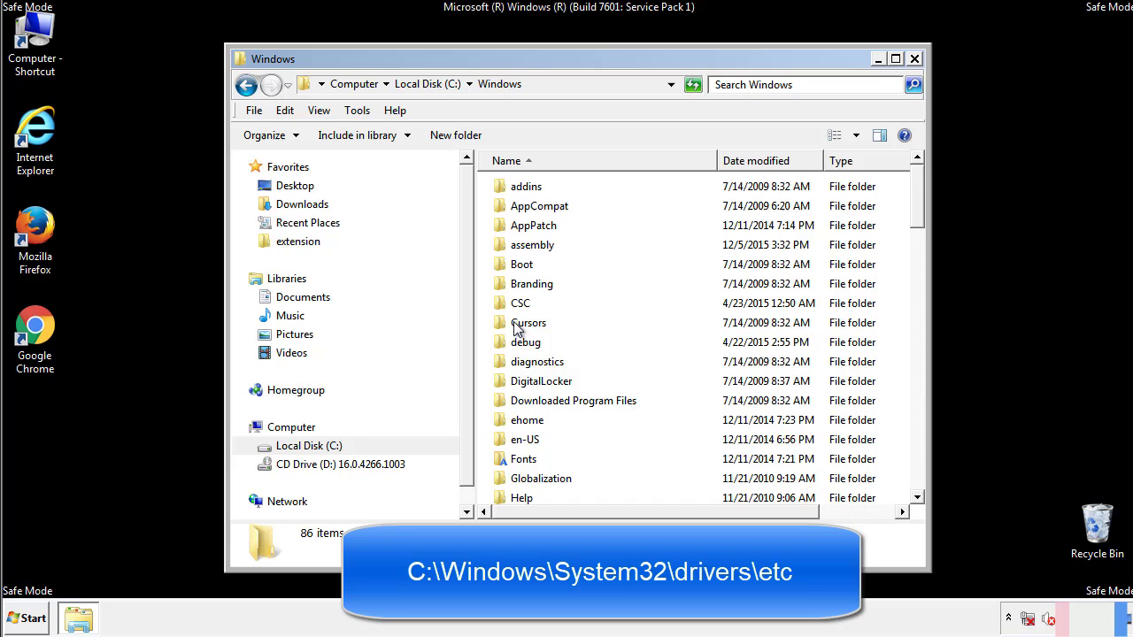
scroll("down", 3)
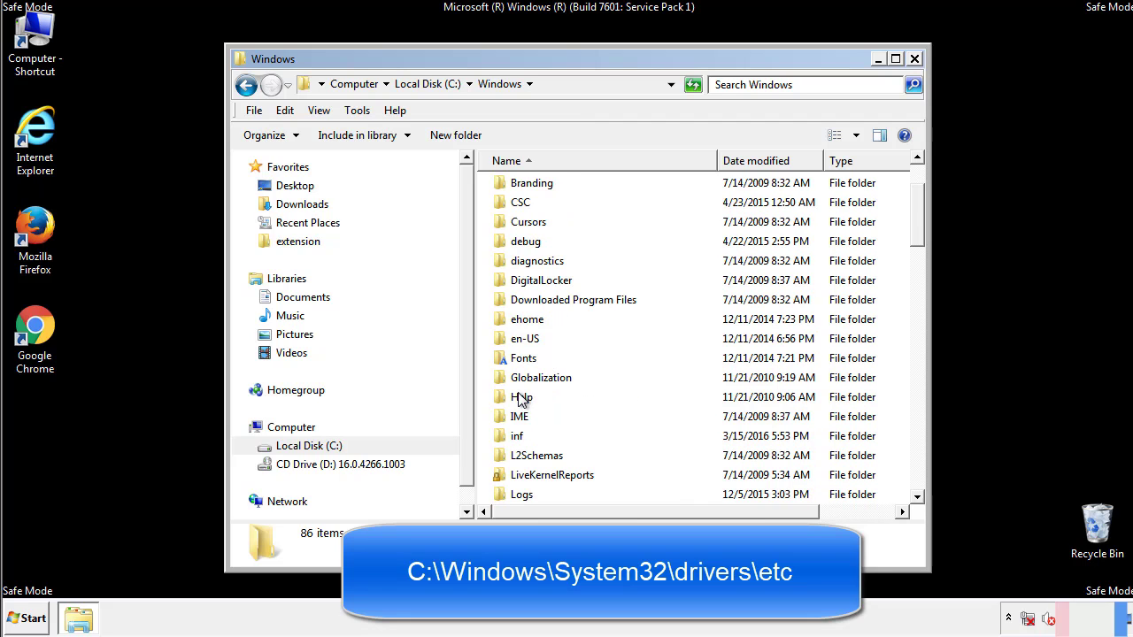
scroll("down", 3)
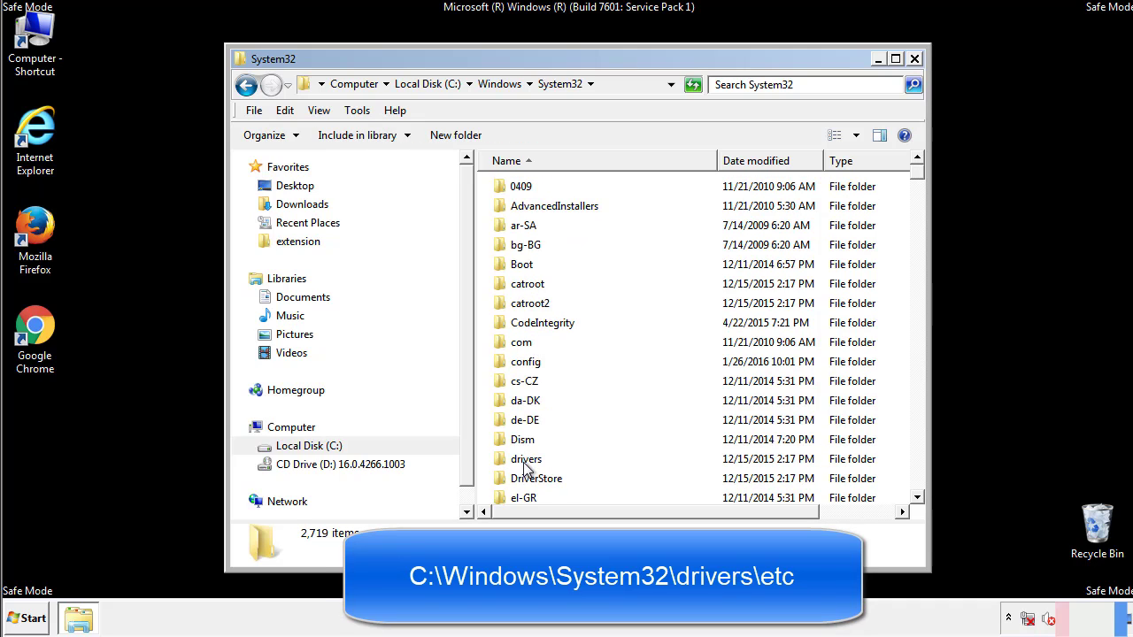
double_click(527, 458)
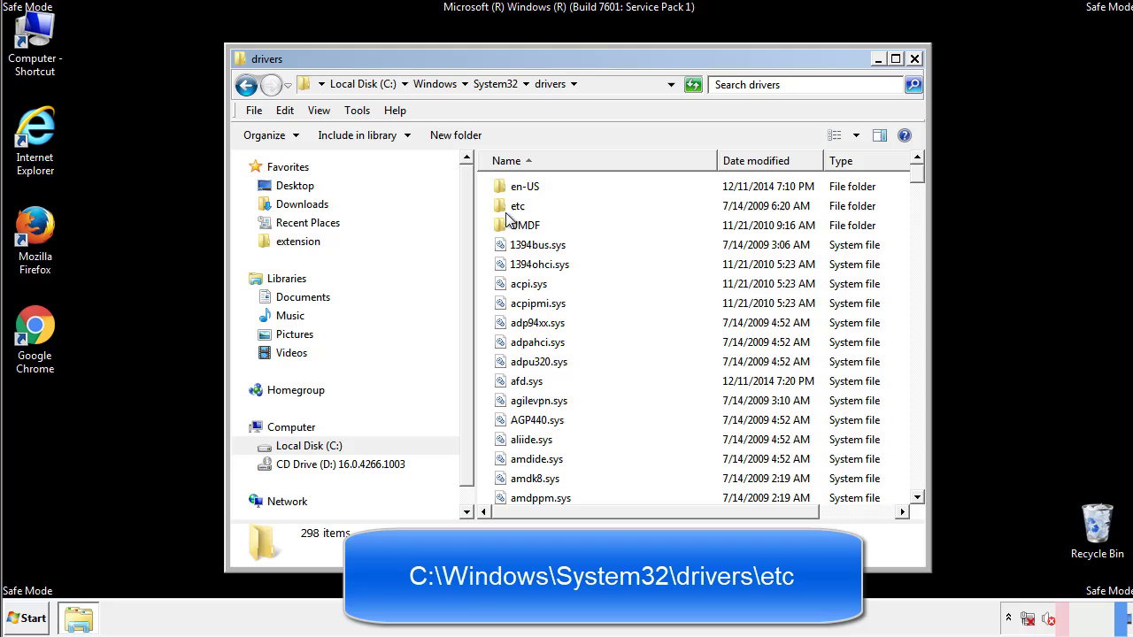
double_click(517, 205)
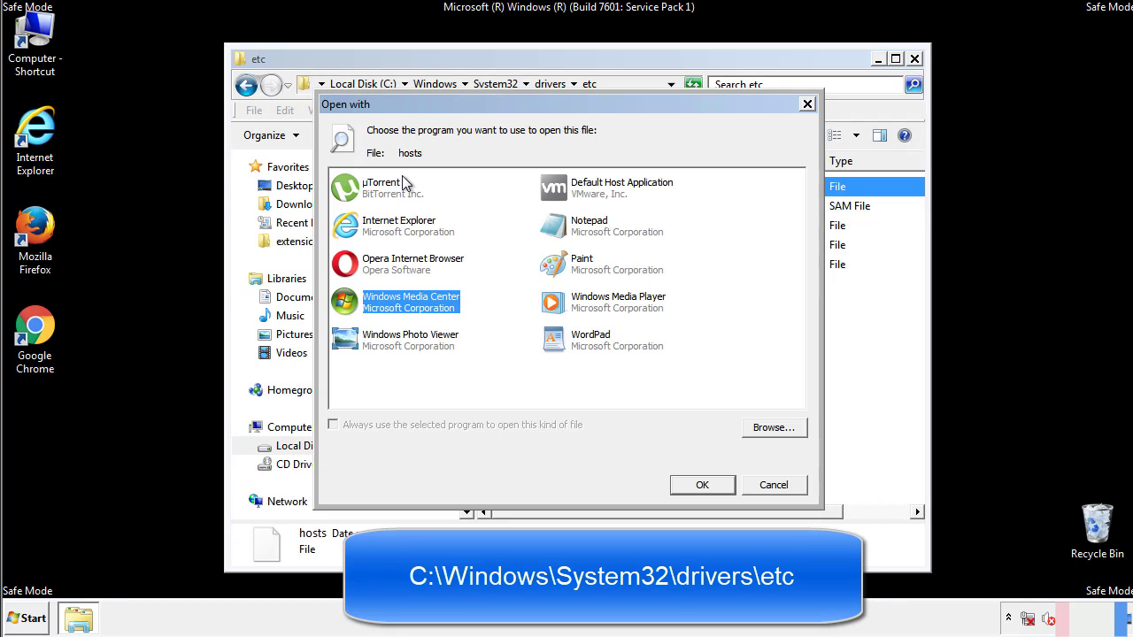
mouse_move(573, 232)
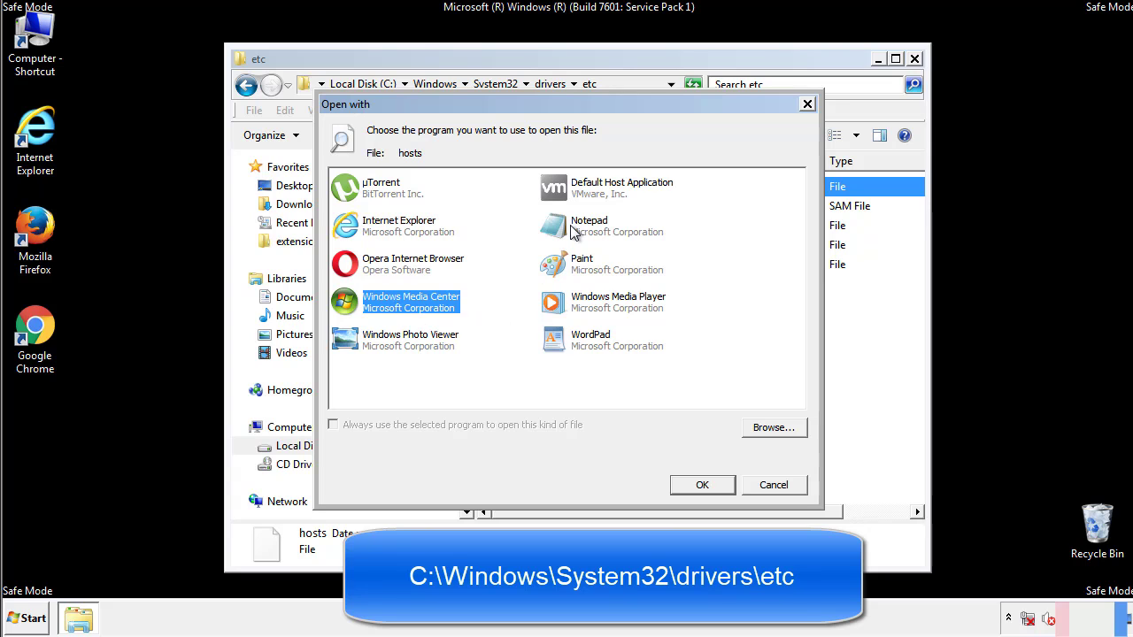
- Delete the four extra host mappings from hosts in Notepad, then close Notepad and etc
left_click(702, 484)
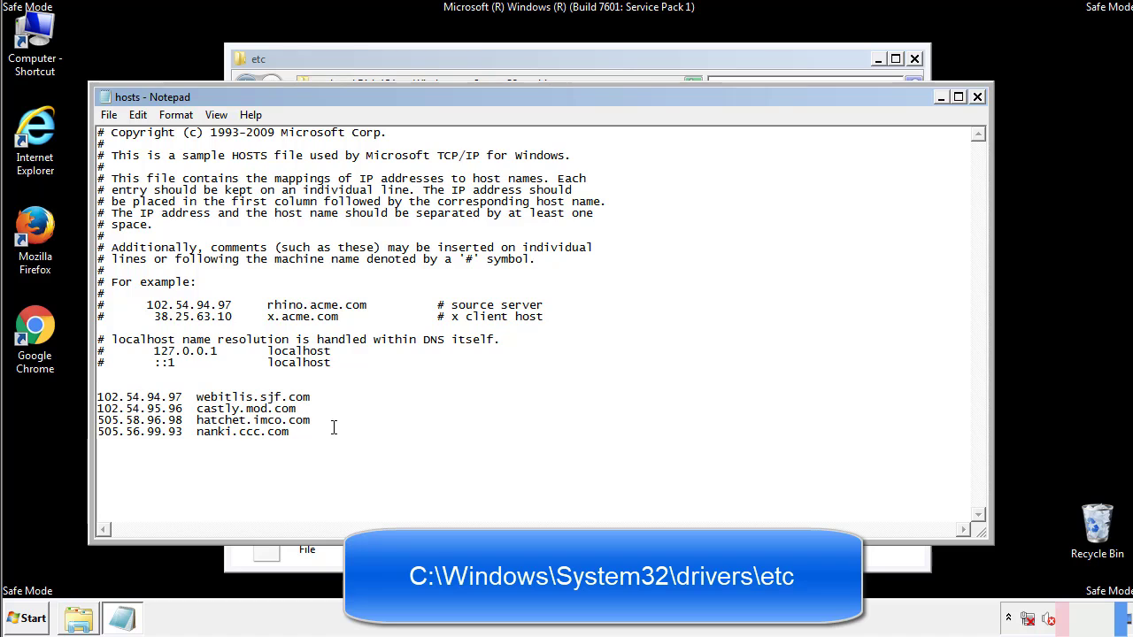
left_click_drag(99, 396, 312, 433)
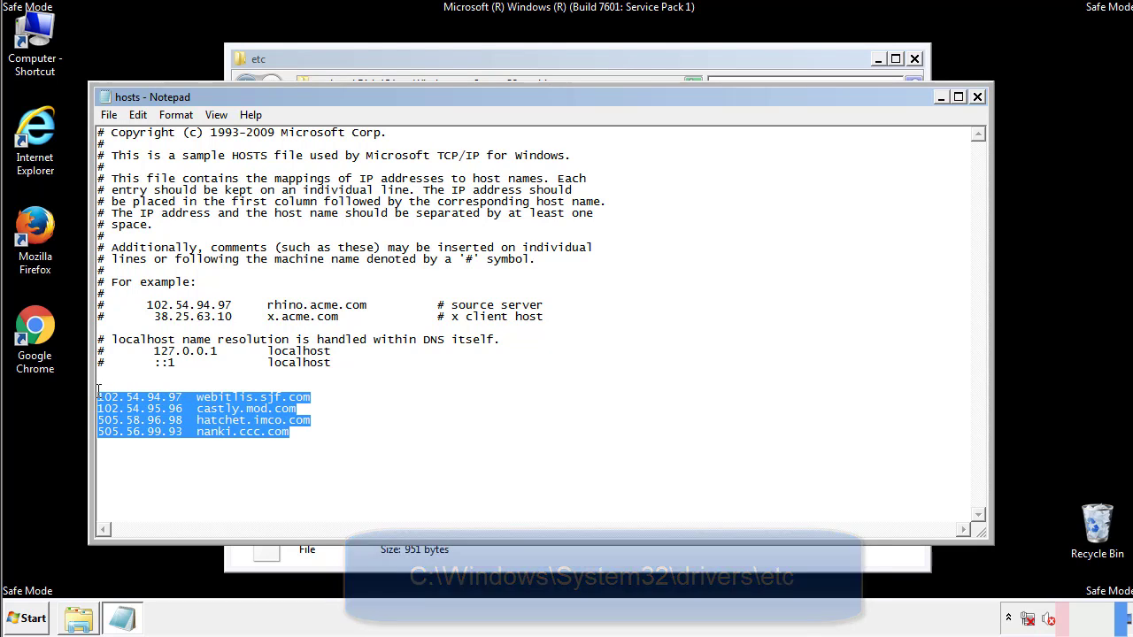
key("Delete")
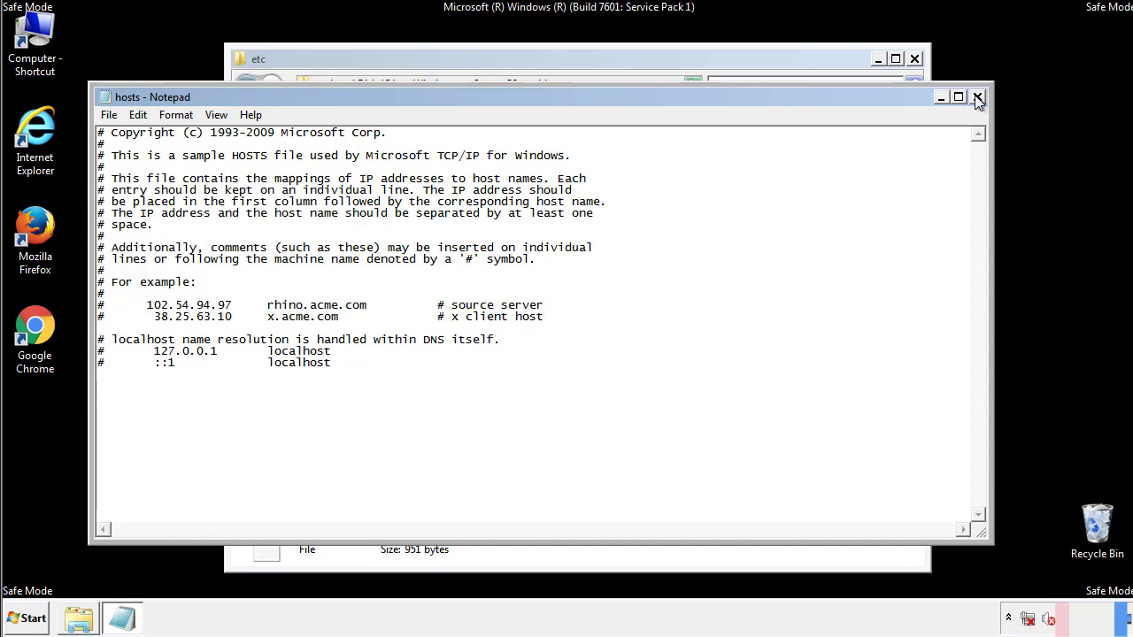
left_click(978, 97)
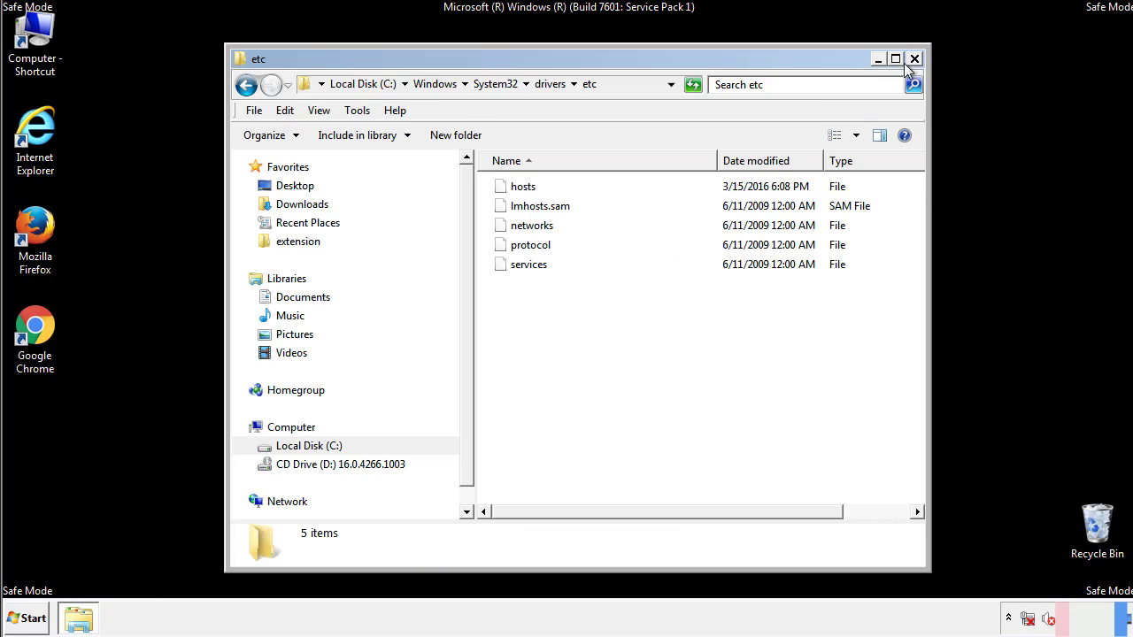
left_click(914, 59)
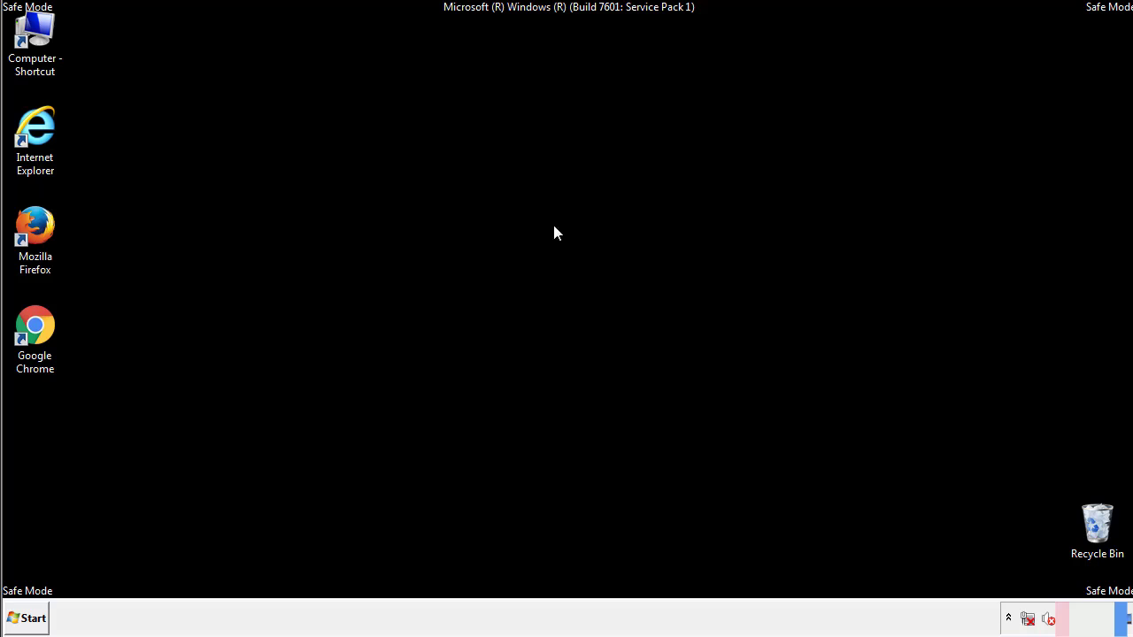
- Delete AdsInOne, recover.aesir, systemreg.aesir and tavanero from Startup, then close the folder
left_click(25, 618)
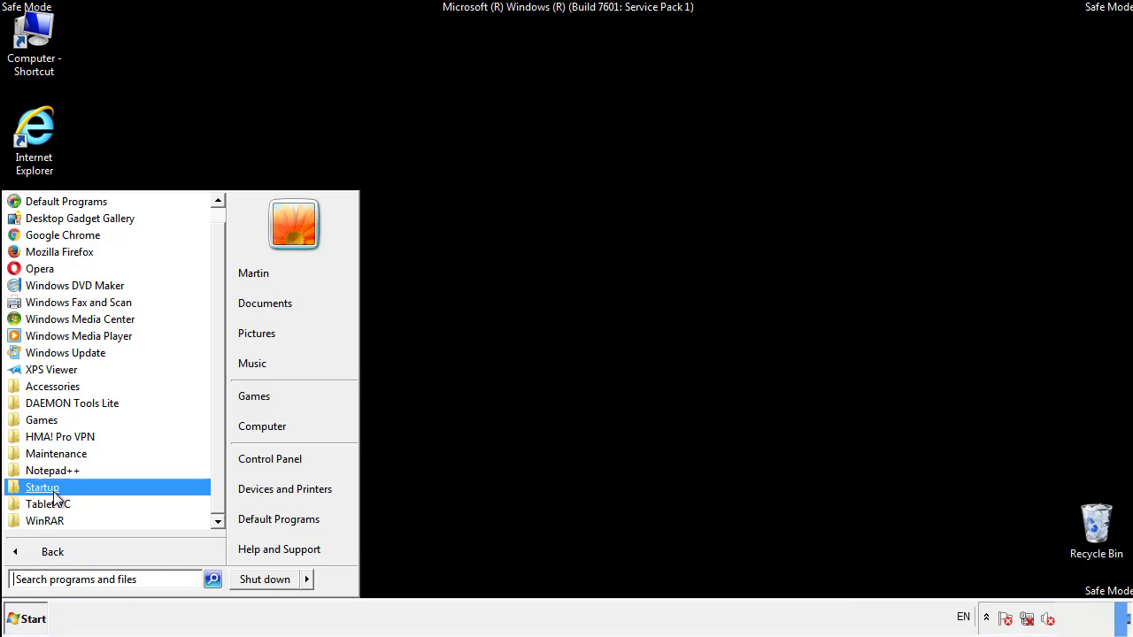
right_click(42, 487)
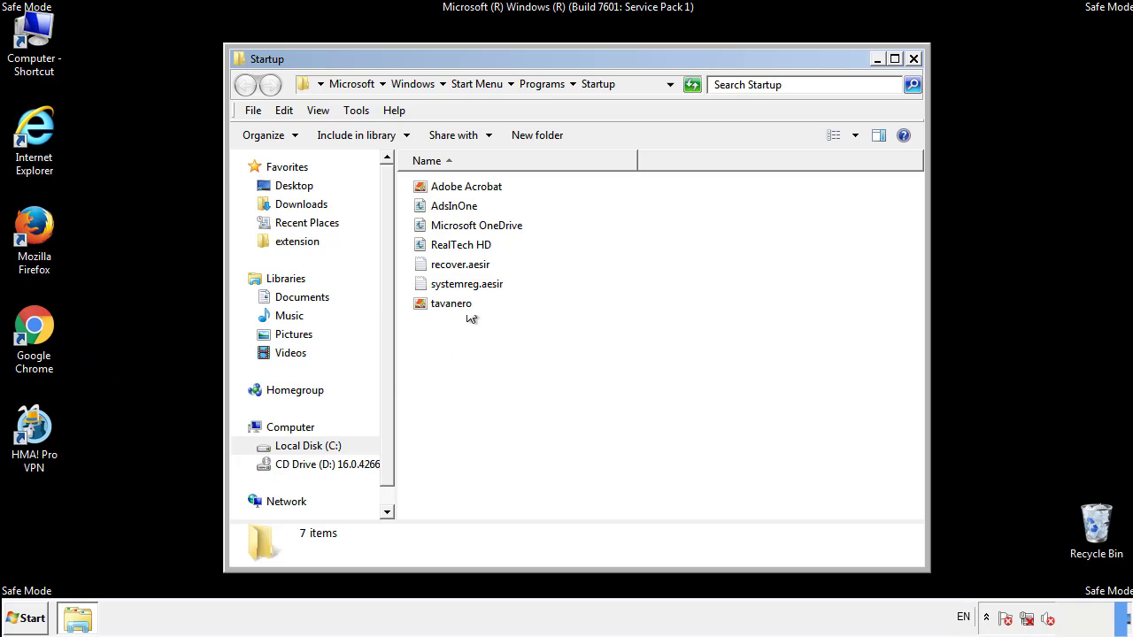
left_click(454, 206)
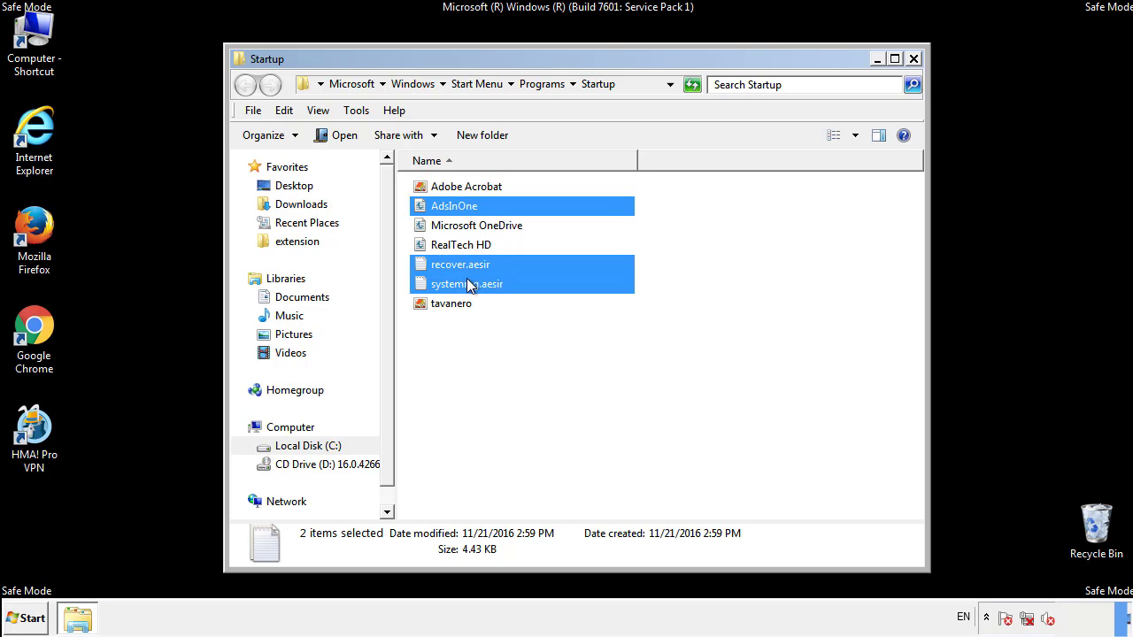
right_click(451, 304)
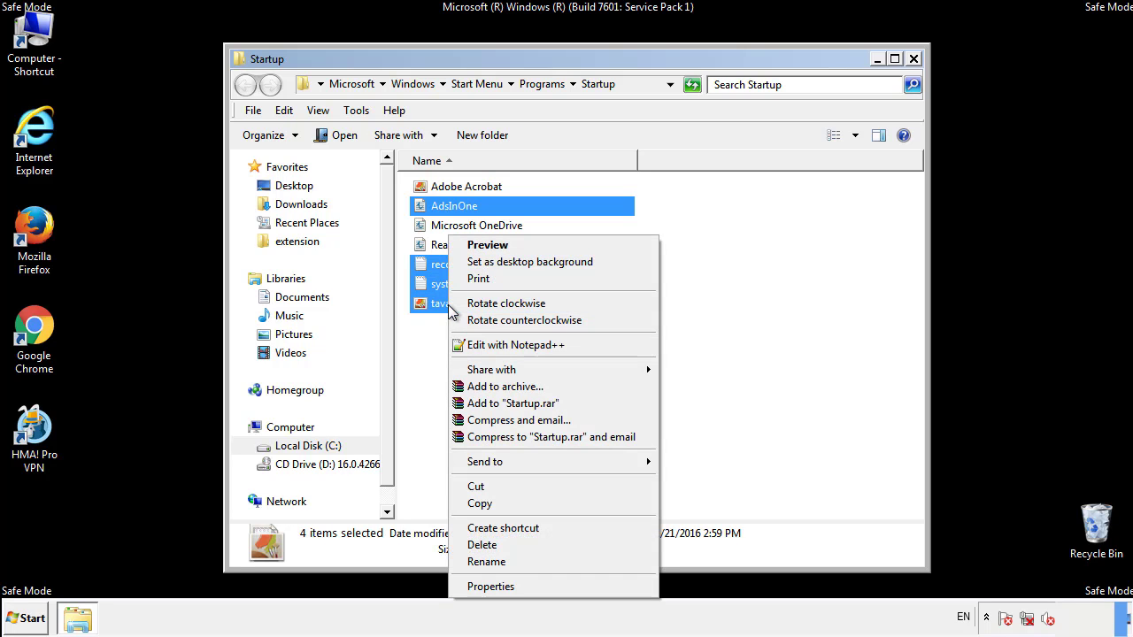
left_click(481, 545)
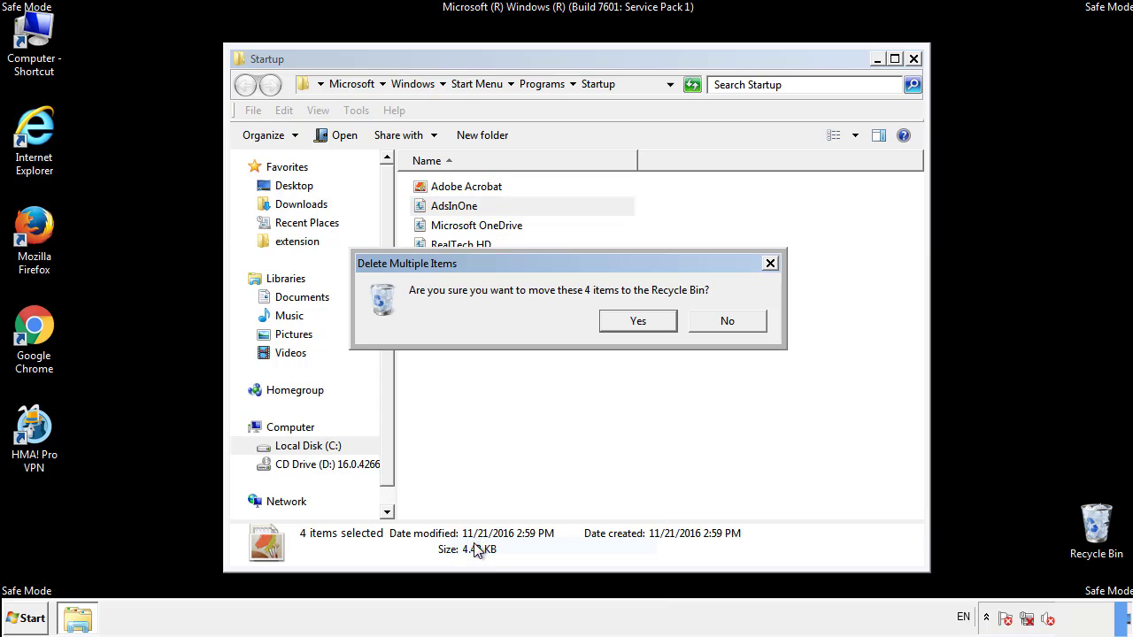
left_click(637, 320)
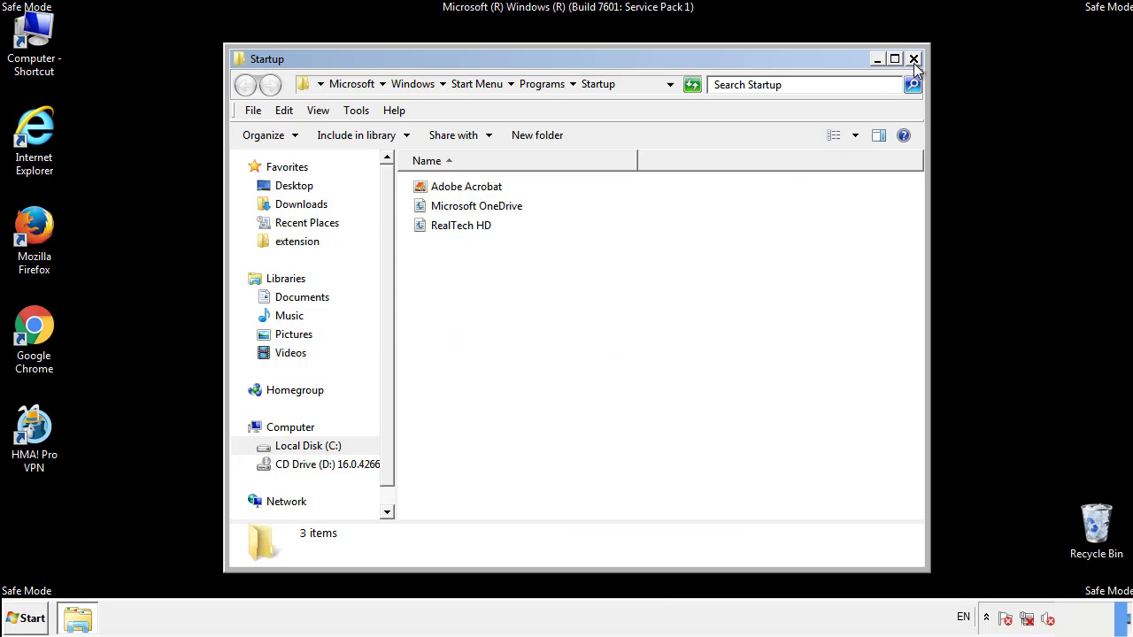
left_click(913, 59)
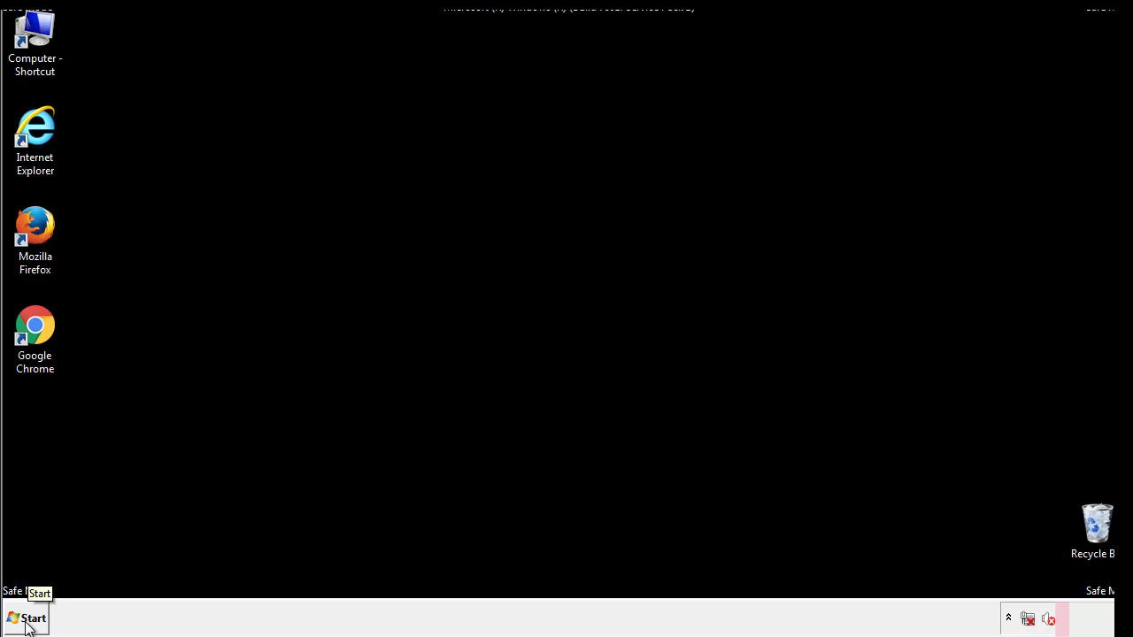
- Launch Registry Editor by searching 'reged' from the Start menu
left_click(26, 618)
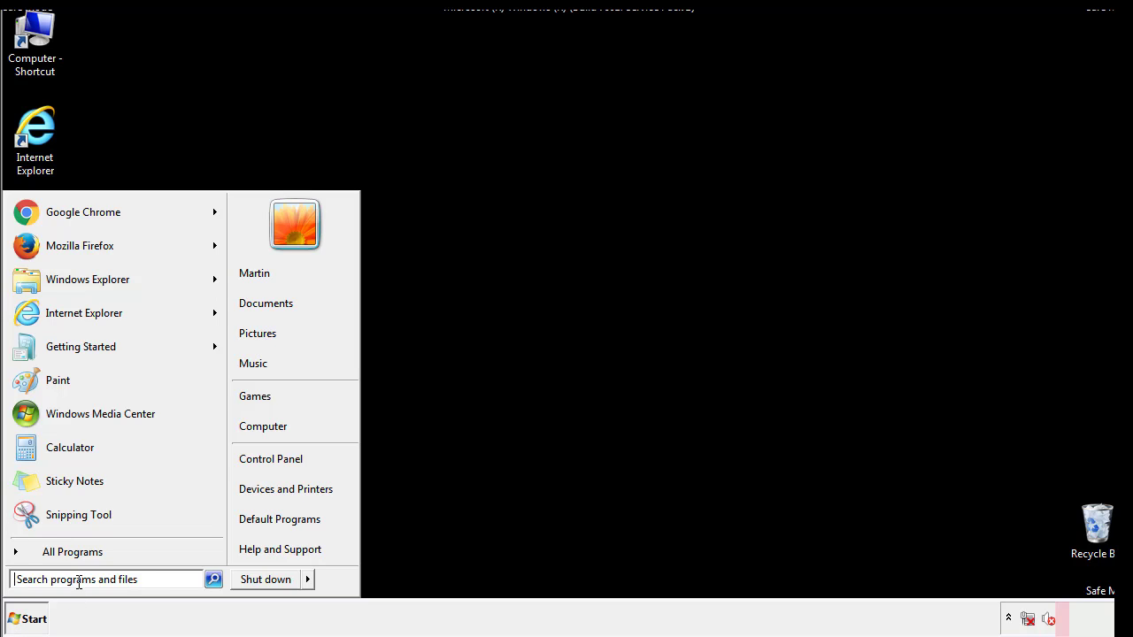
type("reged")
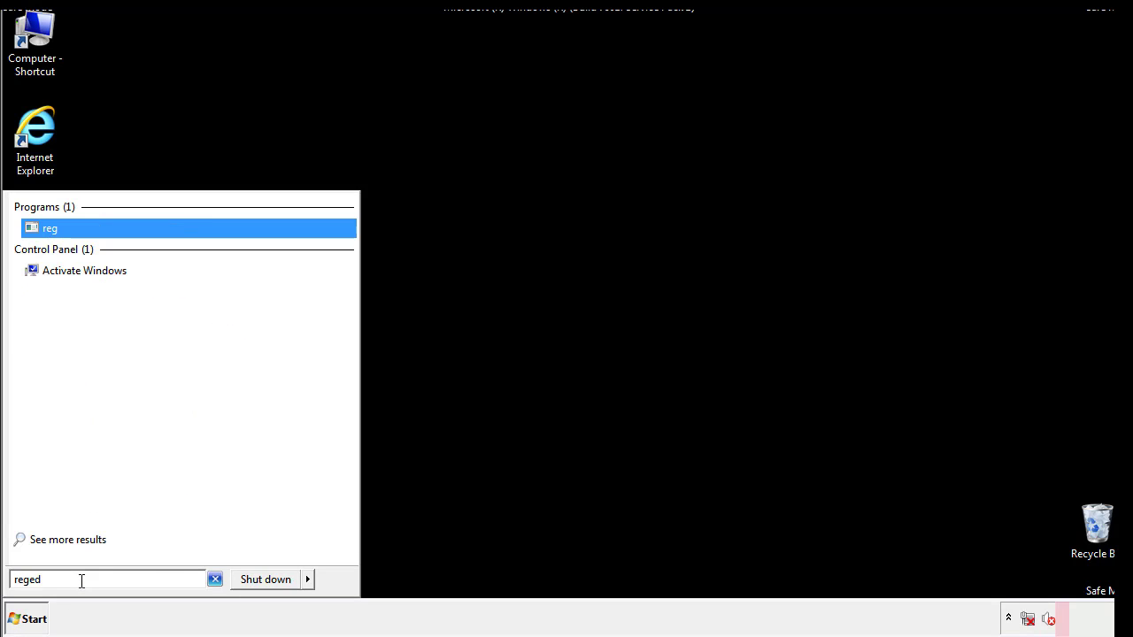
left_click(50, 227)
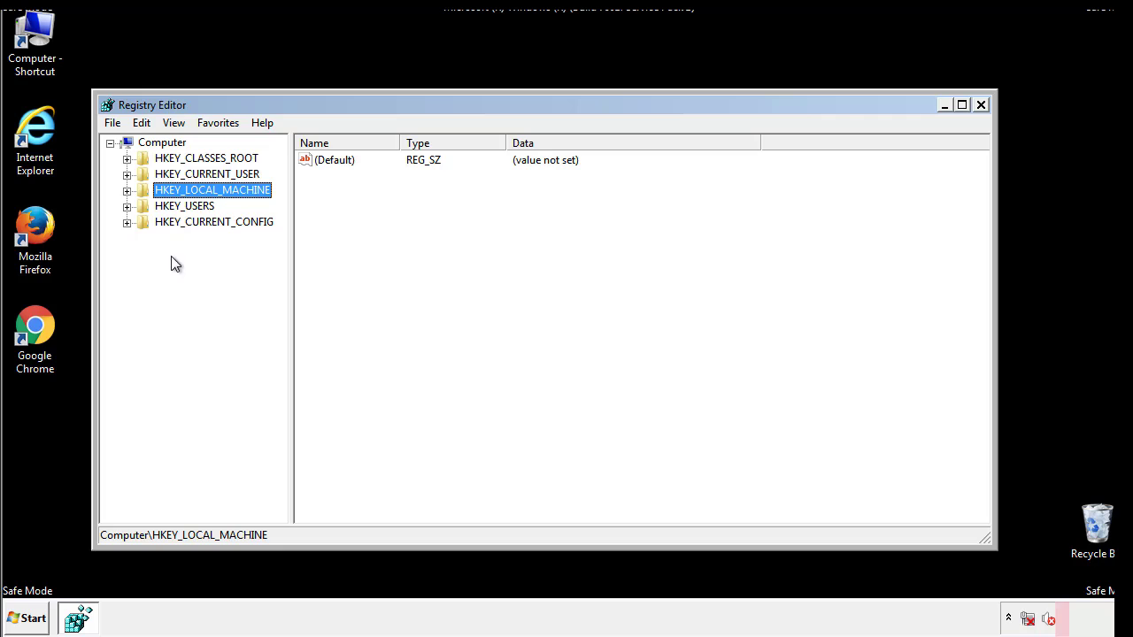
- Expand HKEY_LOCAL_MACHINE\SOFTWARE\Microsoft\Windows\CurrentVersion to reveal the Run and RunOnce keys
left_click(128, 189)
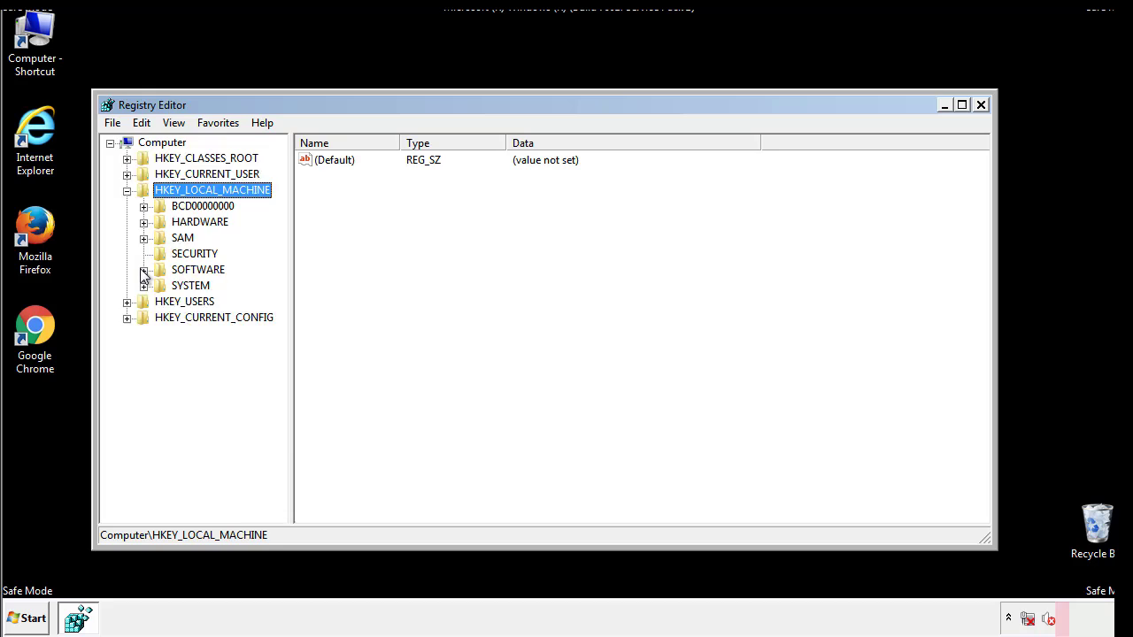
left_click(144, 269)
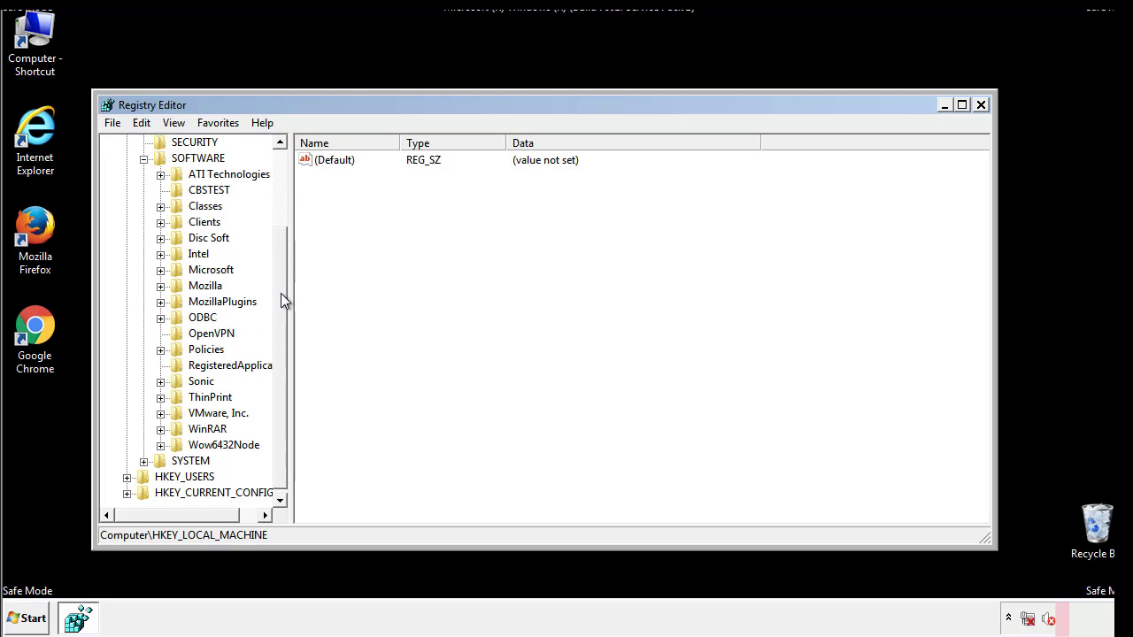
mouse_move(163, 277)
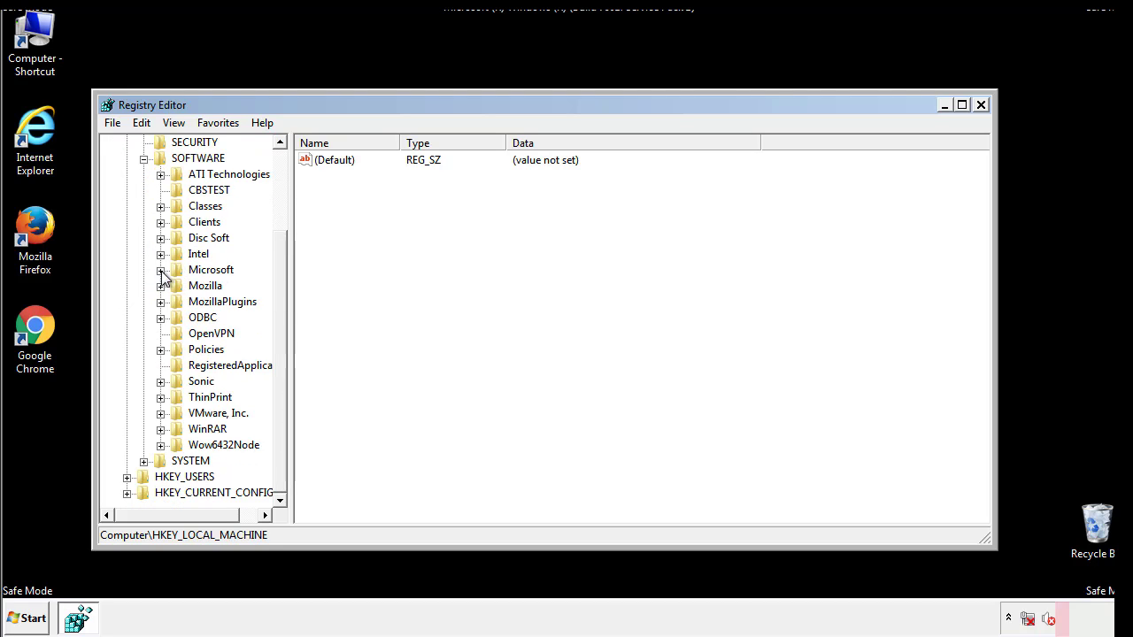
left_click(160, 270)
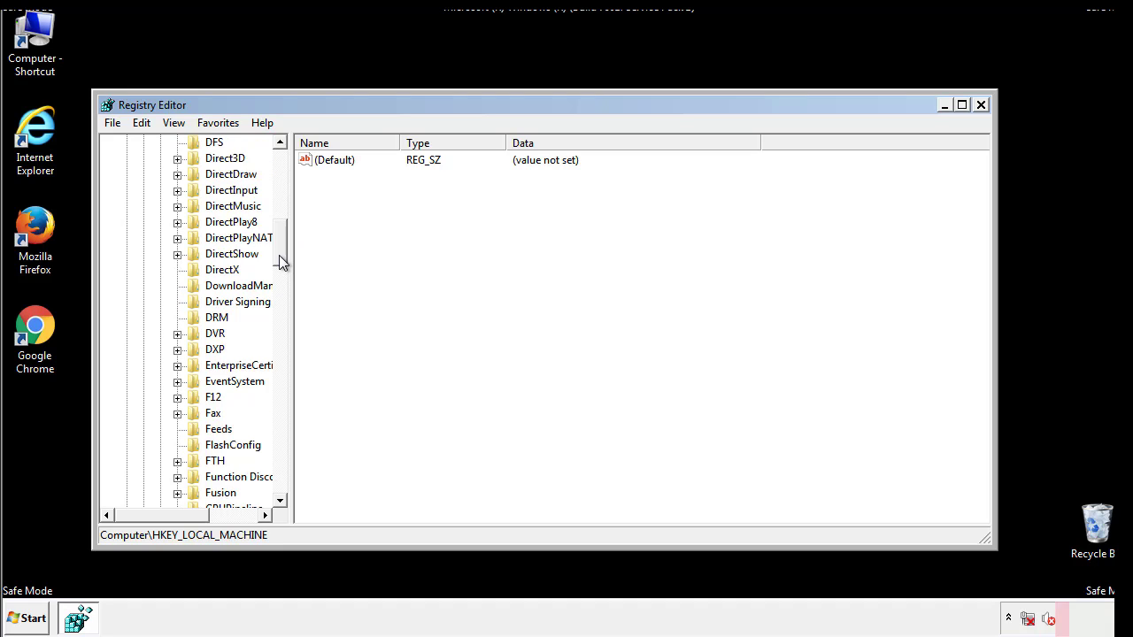
scroll("down", 3)
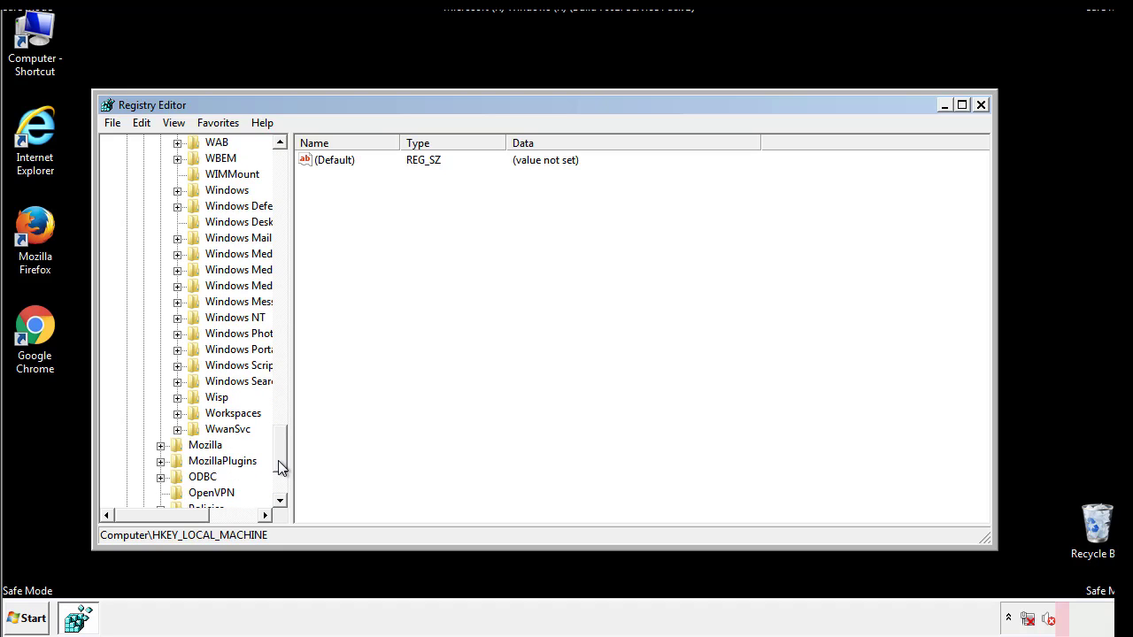
left_click(178, 269)
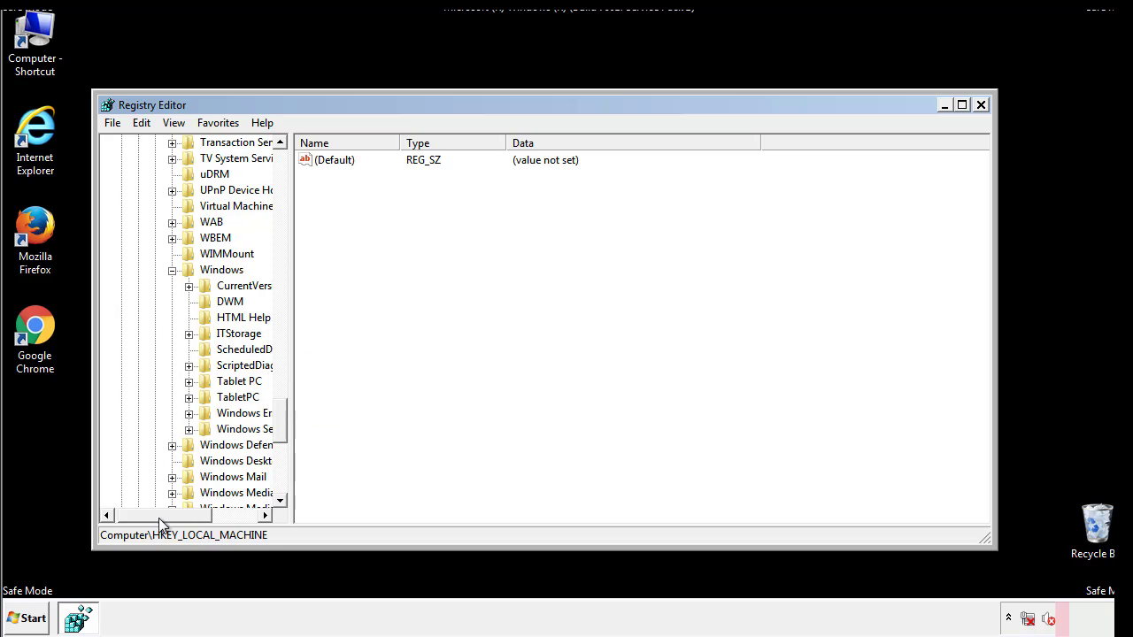
left_click(189, 285)
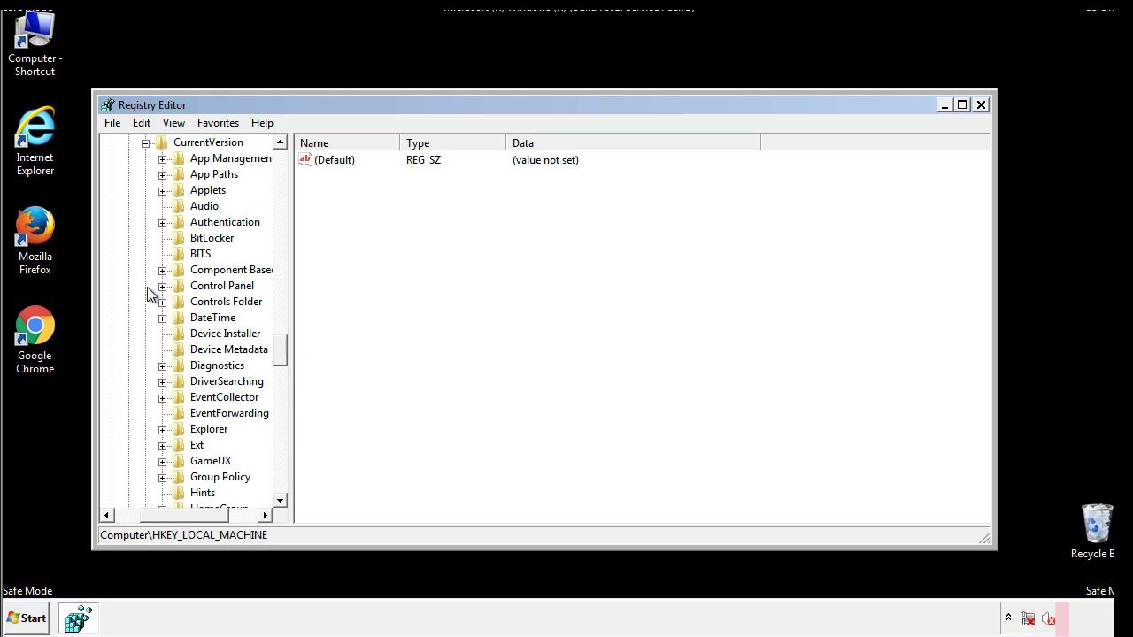
scroll("down", 3)
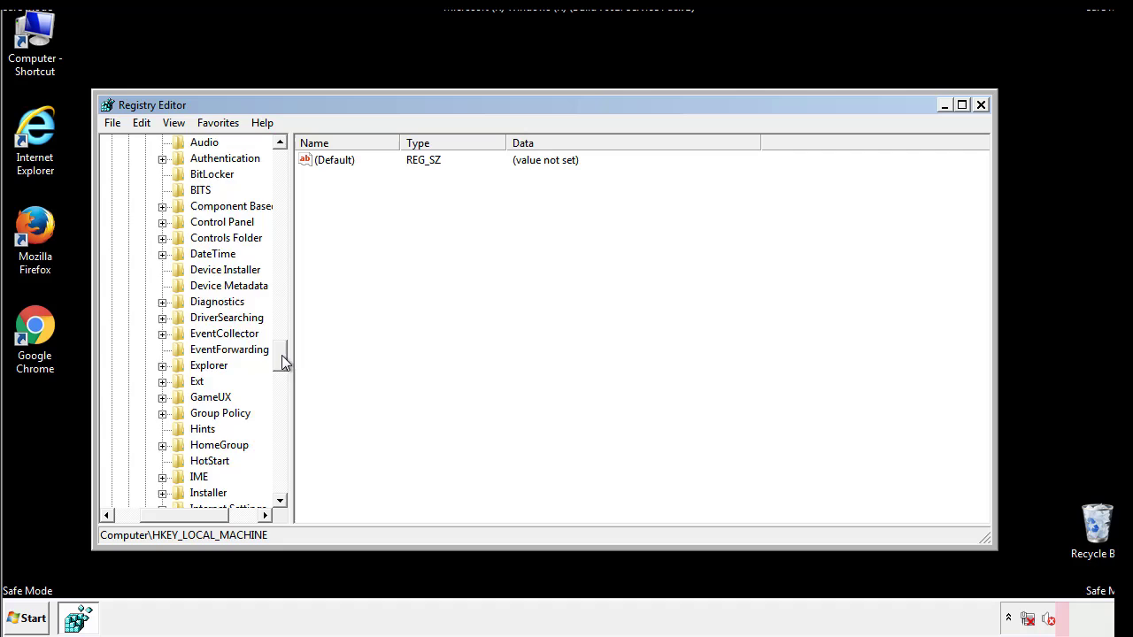
scroll("down", 3)
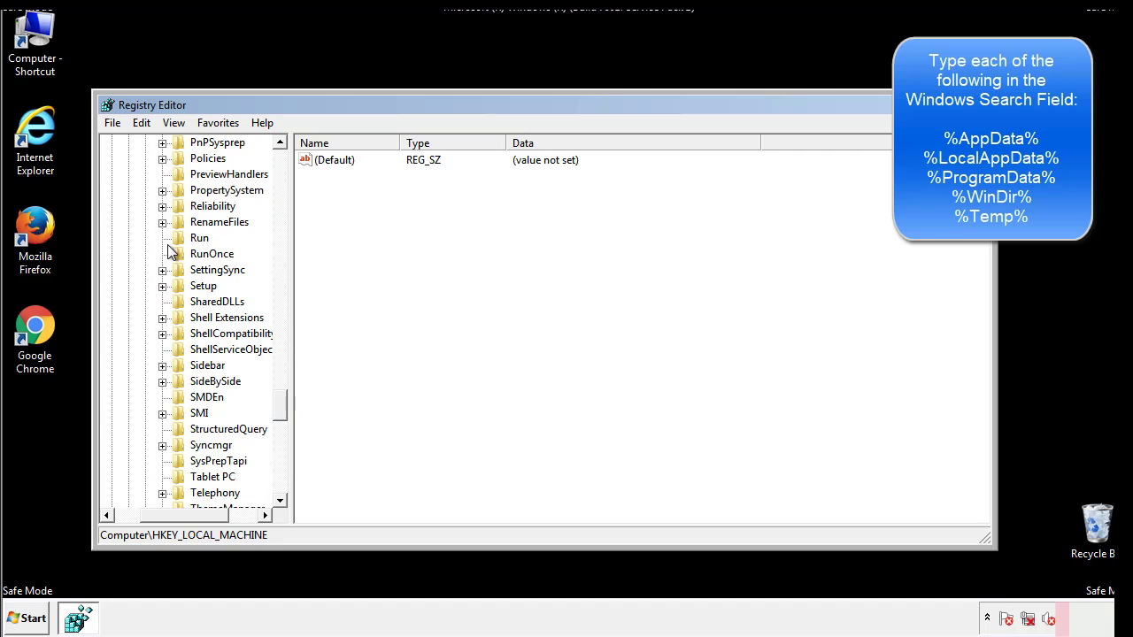
- Delete the tappi.loc value from HKLM's Run key and confirm
left_click(199, 238)
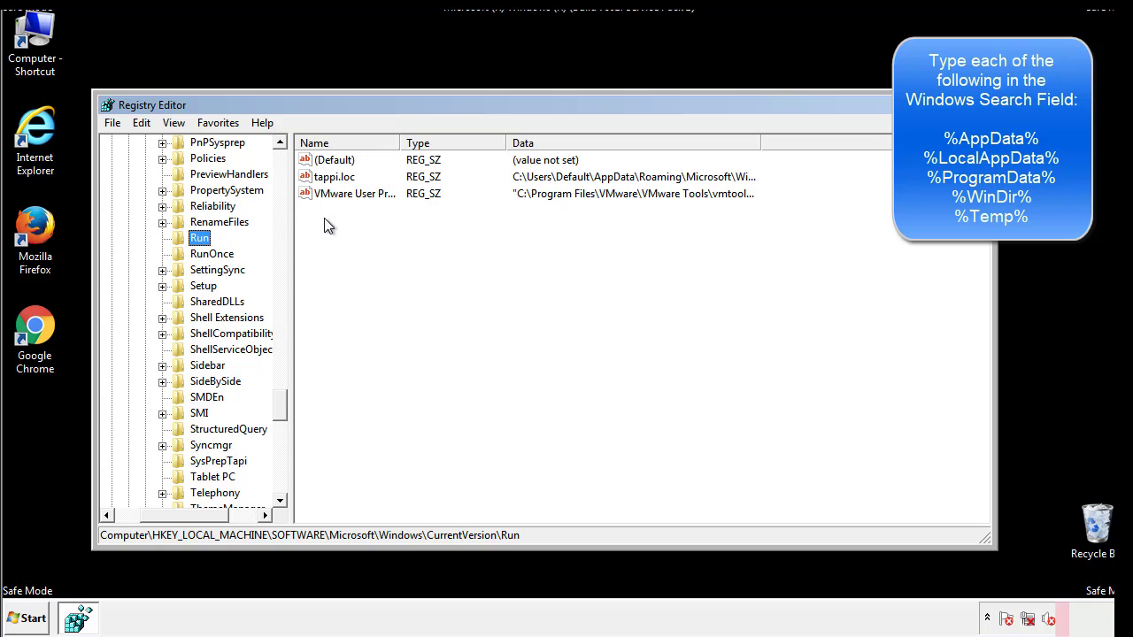
mouse_move(730, 194)
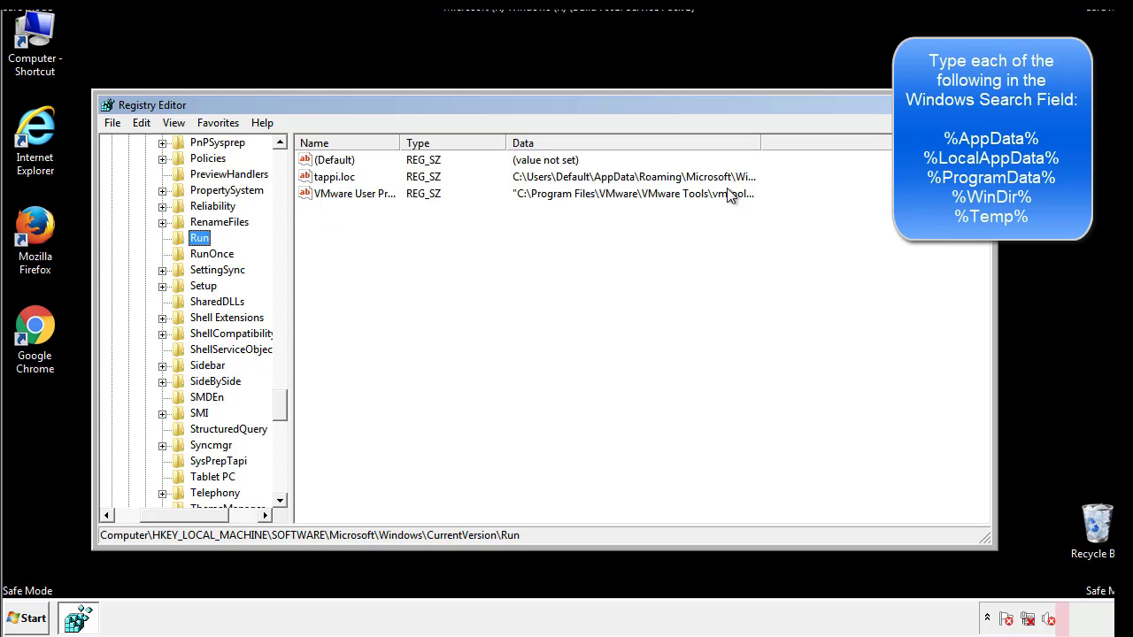
left_click(335, 177)
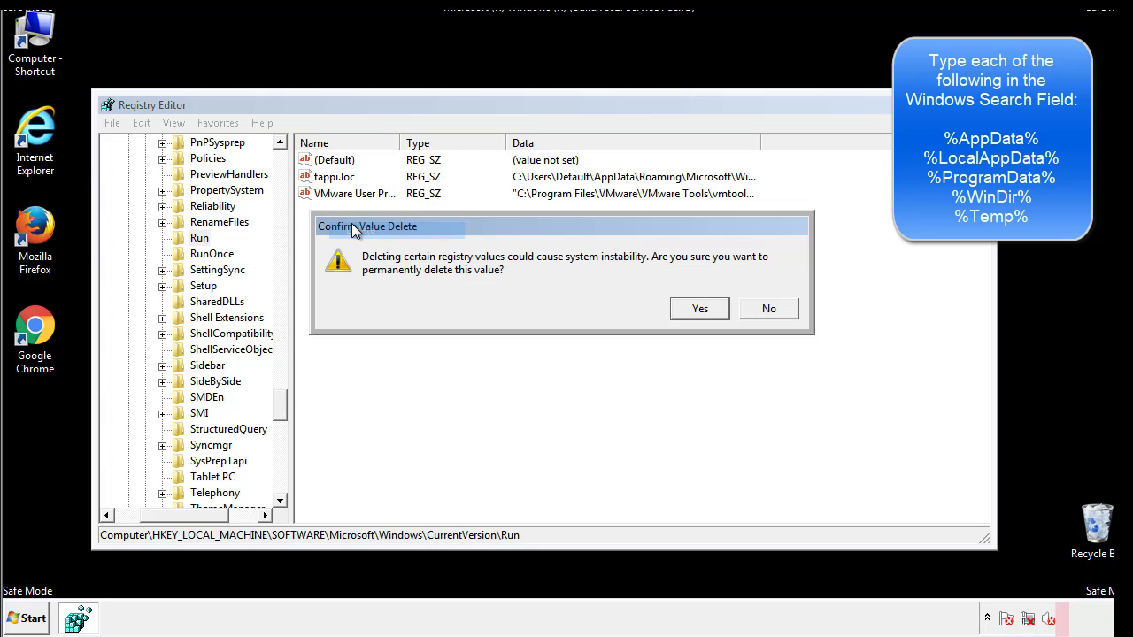
left_click(698, 308)
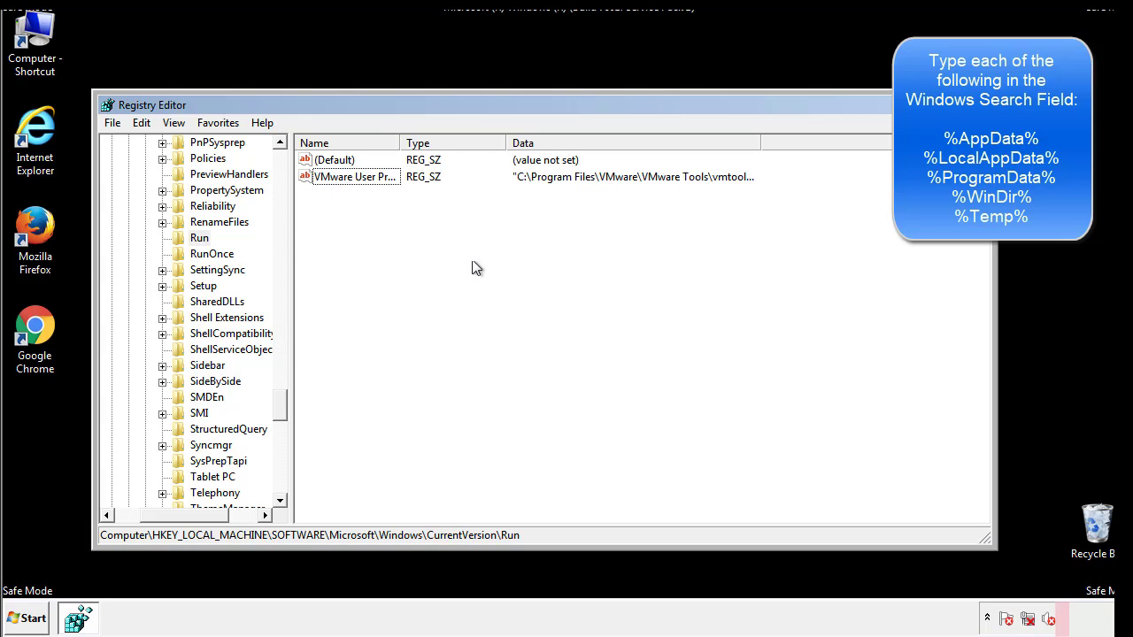
scroll("down", 3)
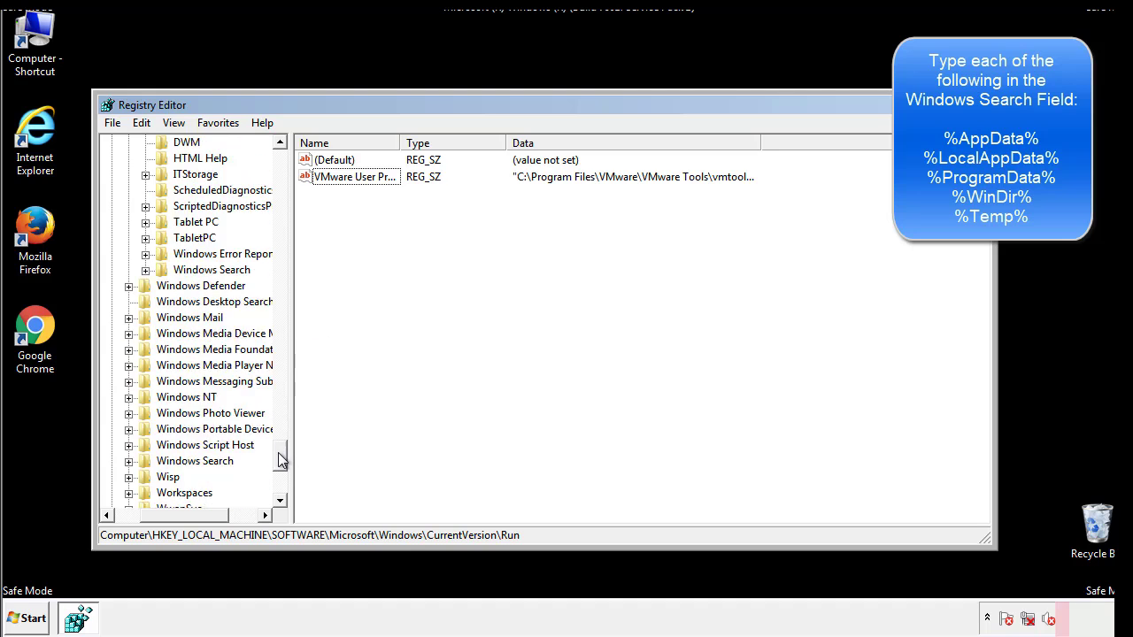
scroll("down", 3)
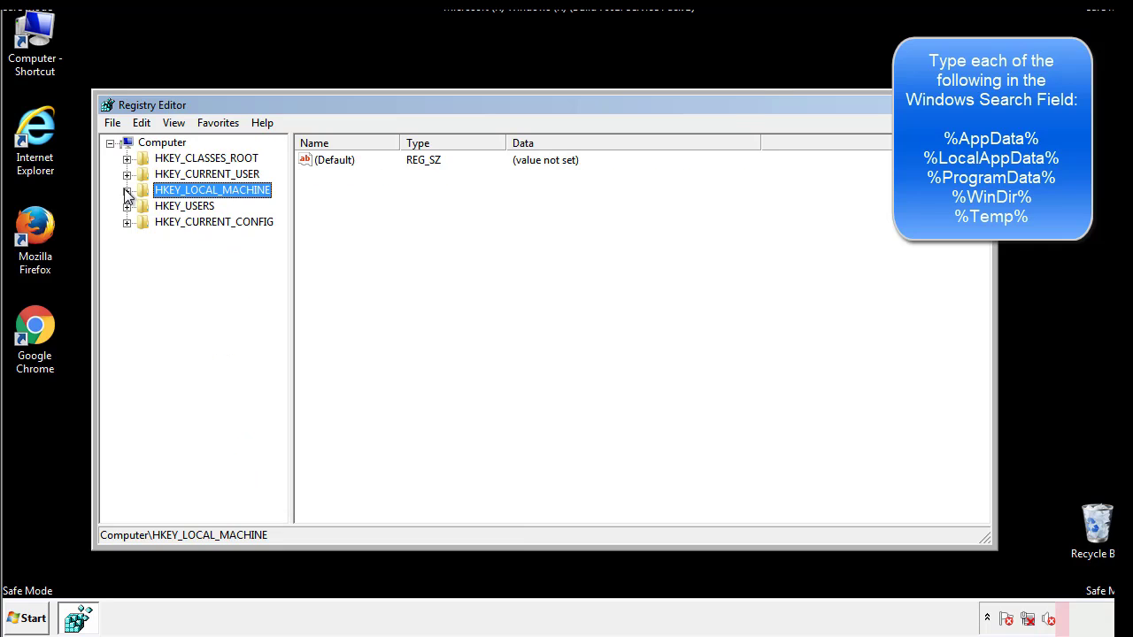
- Check HKEY_CURRENT_USER's Run key, holding only DAEMON Tools, then select the Windows key
left_click(128, 173)
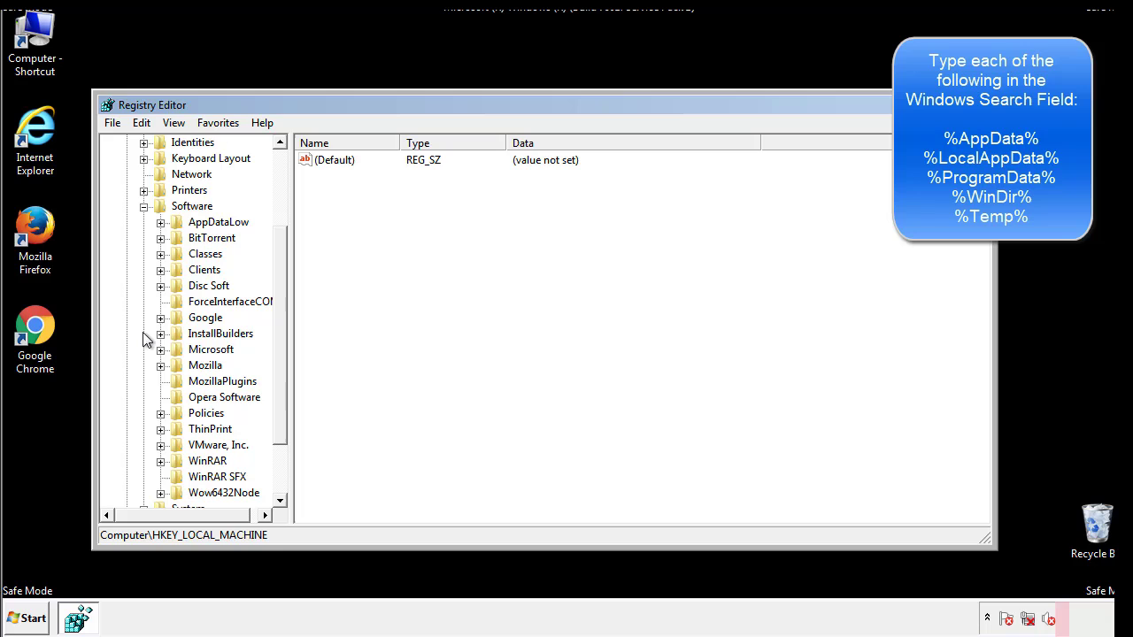
scroll("down", 3)
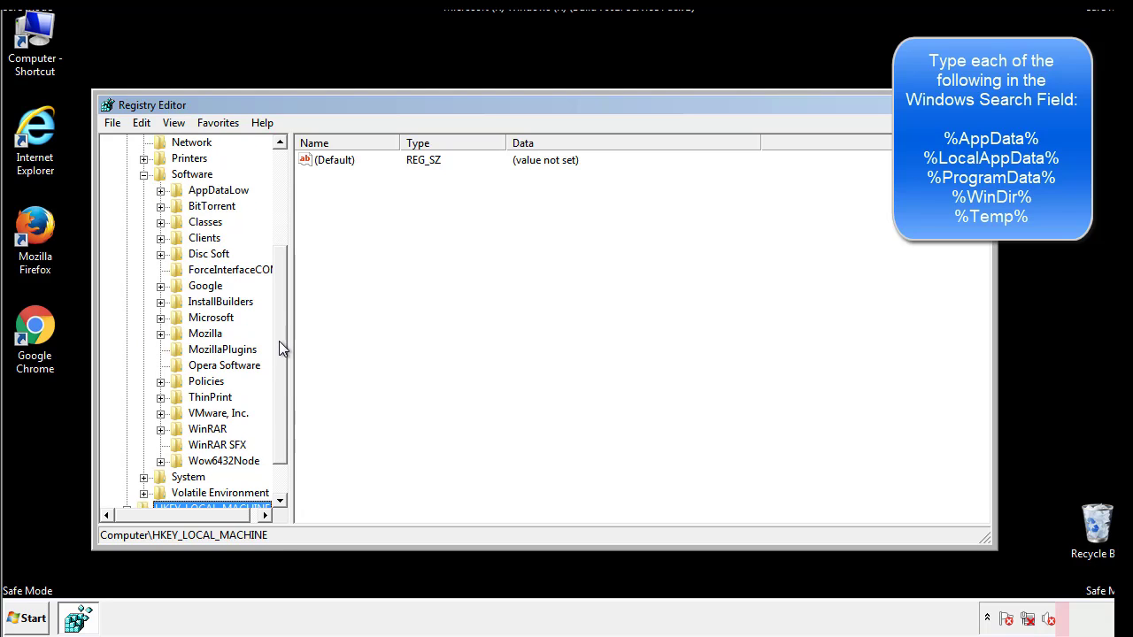
mouse_move(180, 357)
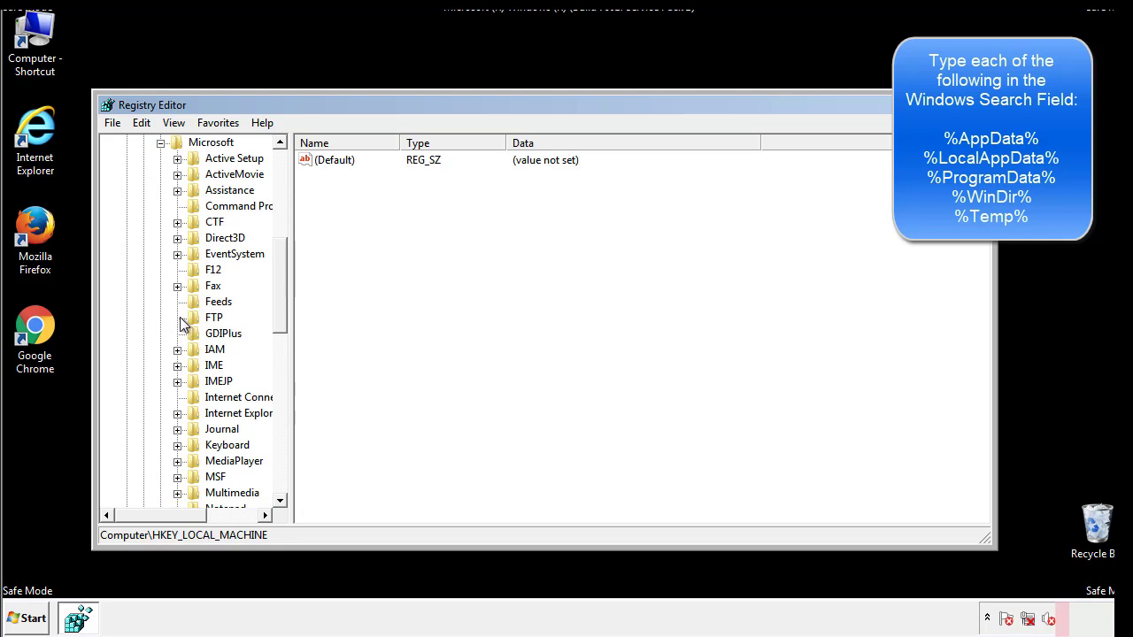
scroll("down", 3)
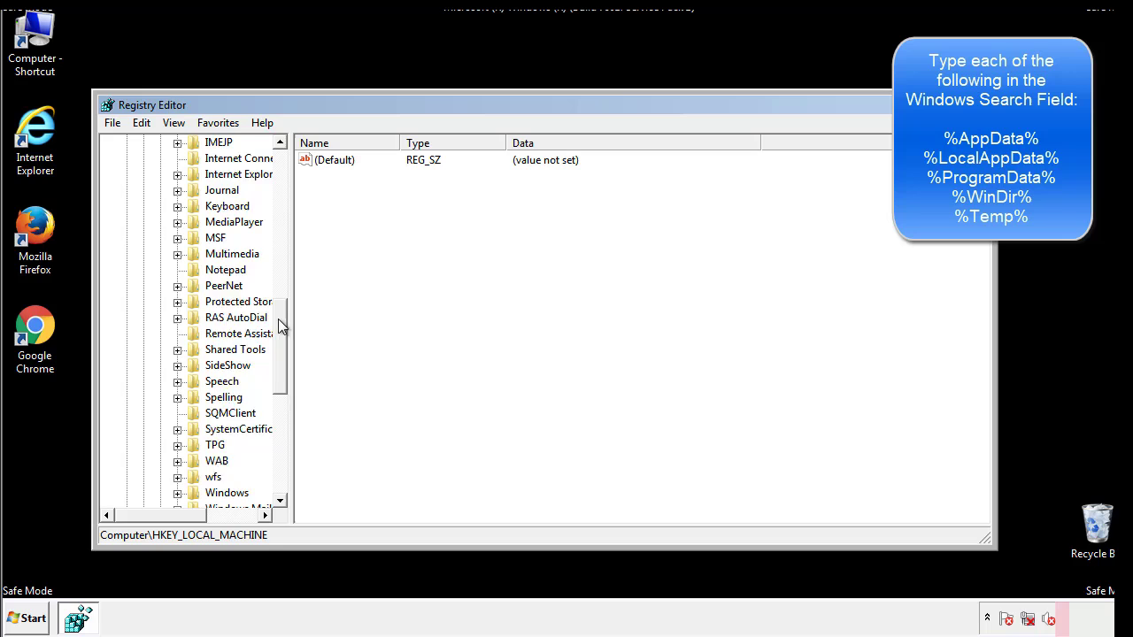
scroll("down", 3)
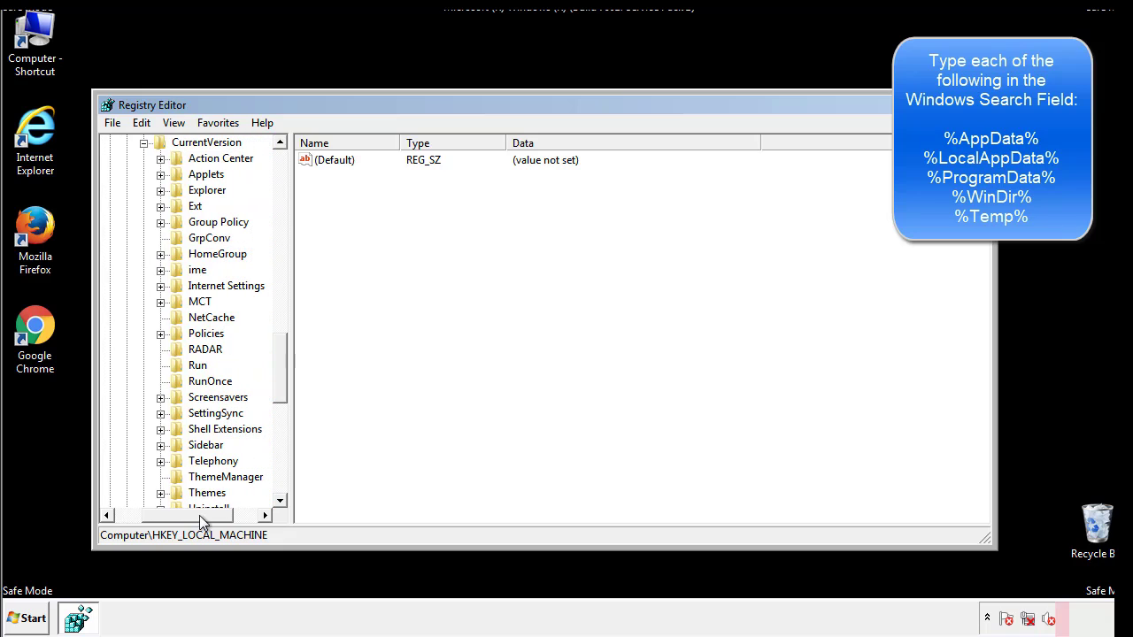
left_click(198, 365)
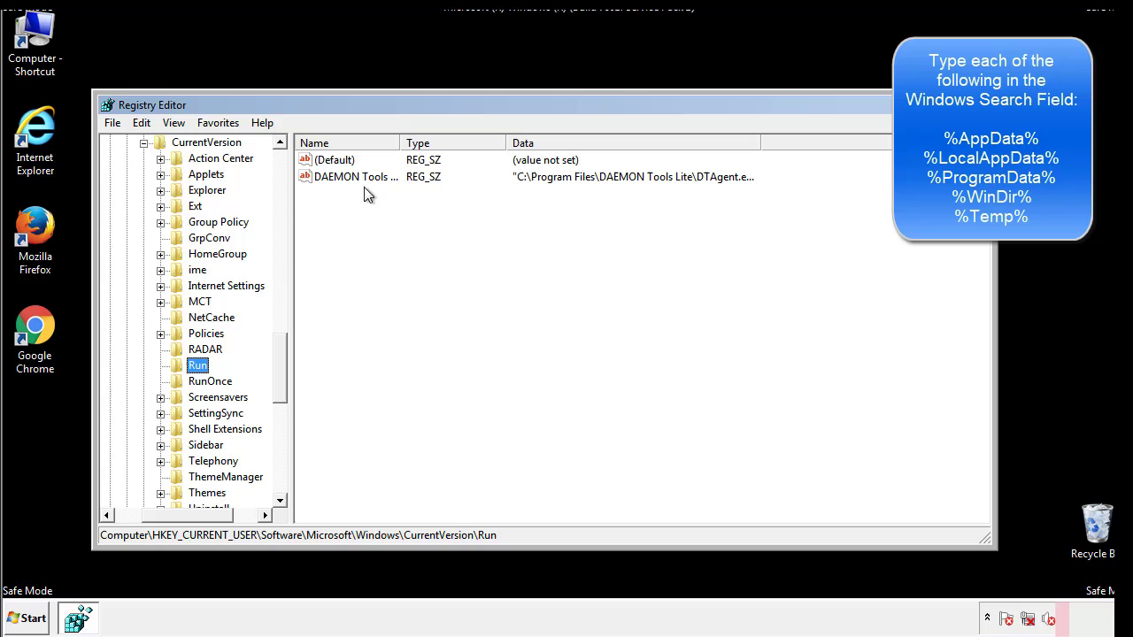
mouse_move(485, 208)
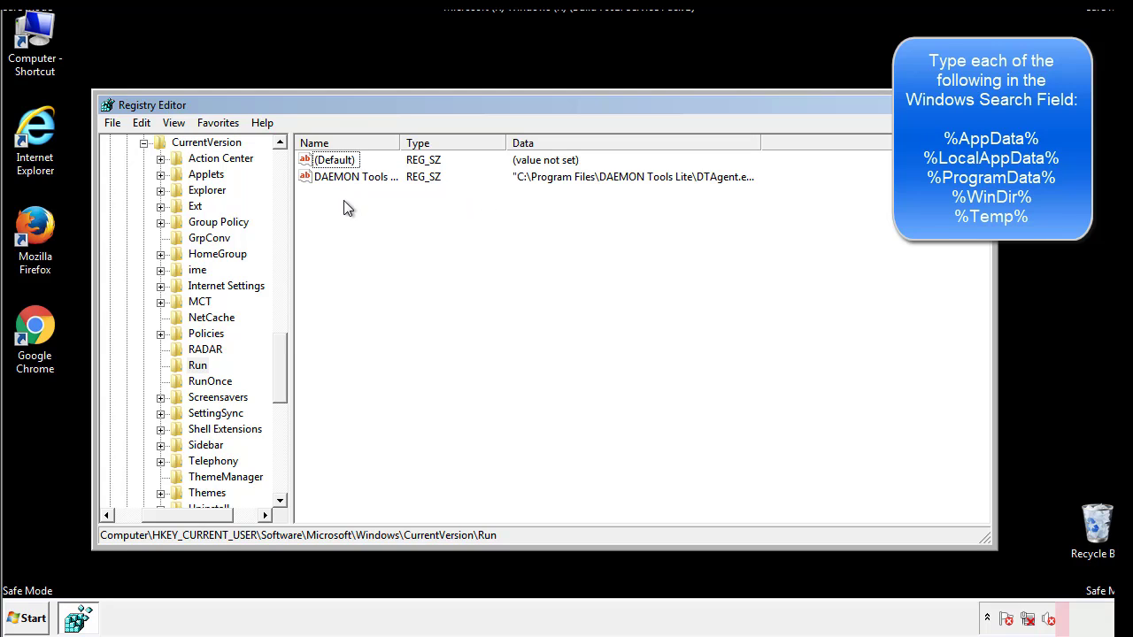
mouse_move(410, 209)
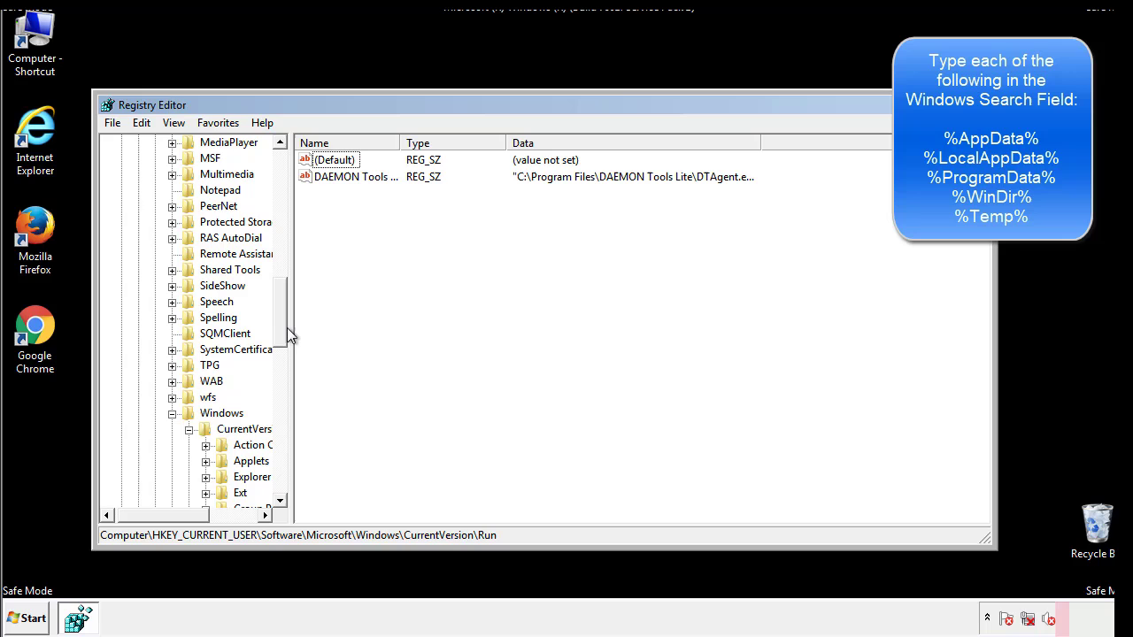
left_click(222, 414)
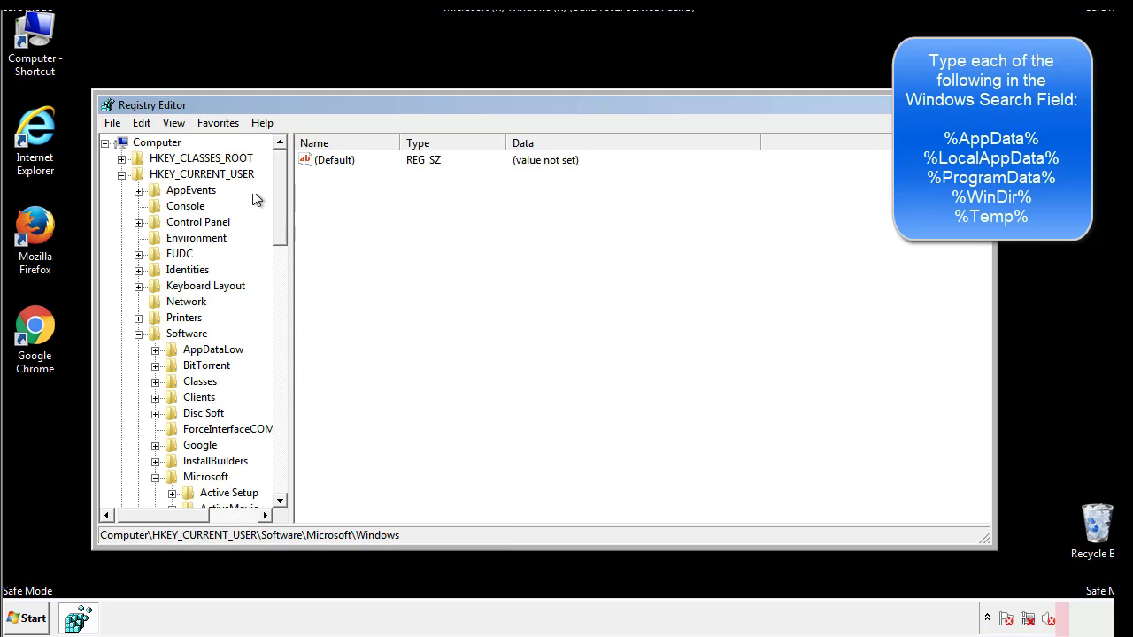
- Search the registry for %temp% until the Temporary Files key appears
left_click(141, 122)
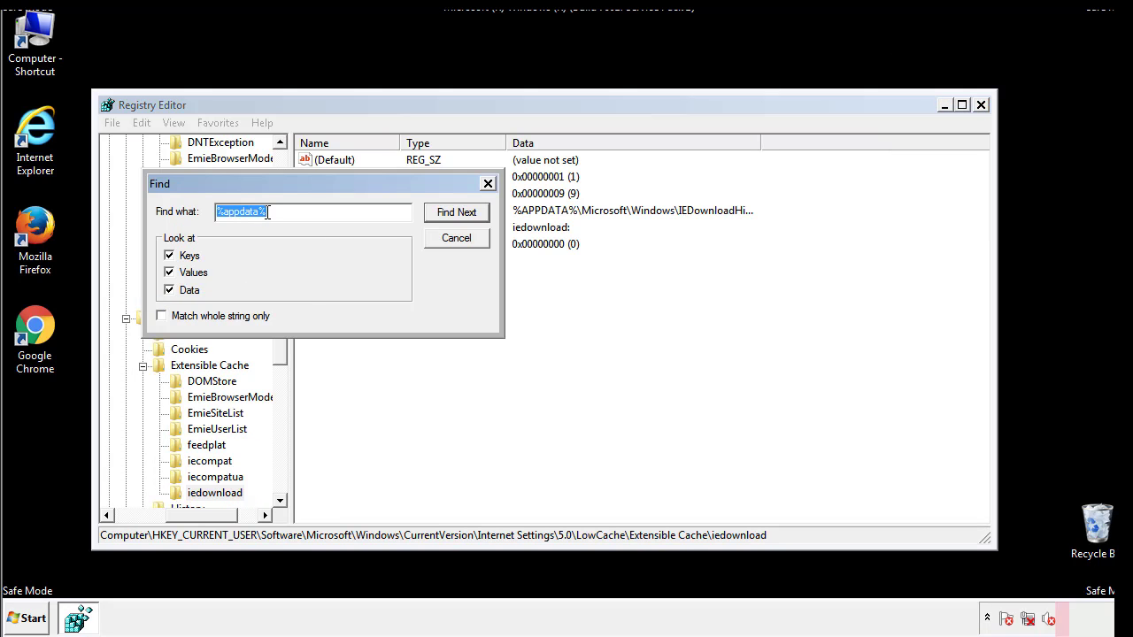
type("%4")
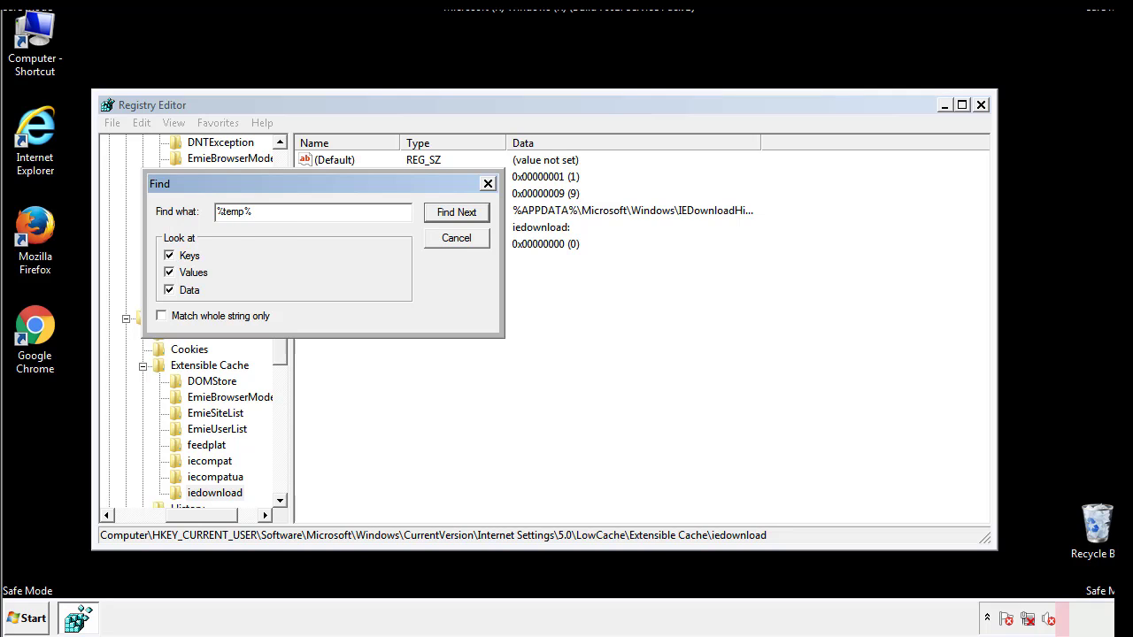
left_click(456, 212)
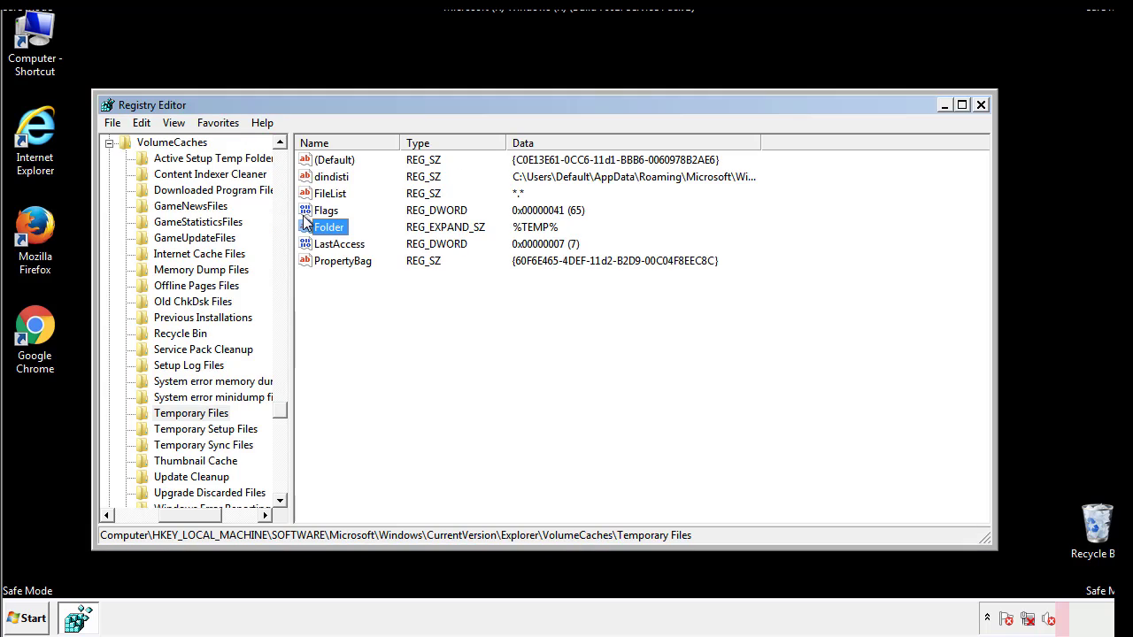
- Delete all non-default values in the Temporary Files key, then close Registry Editor
left_click(370, 292)
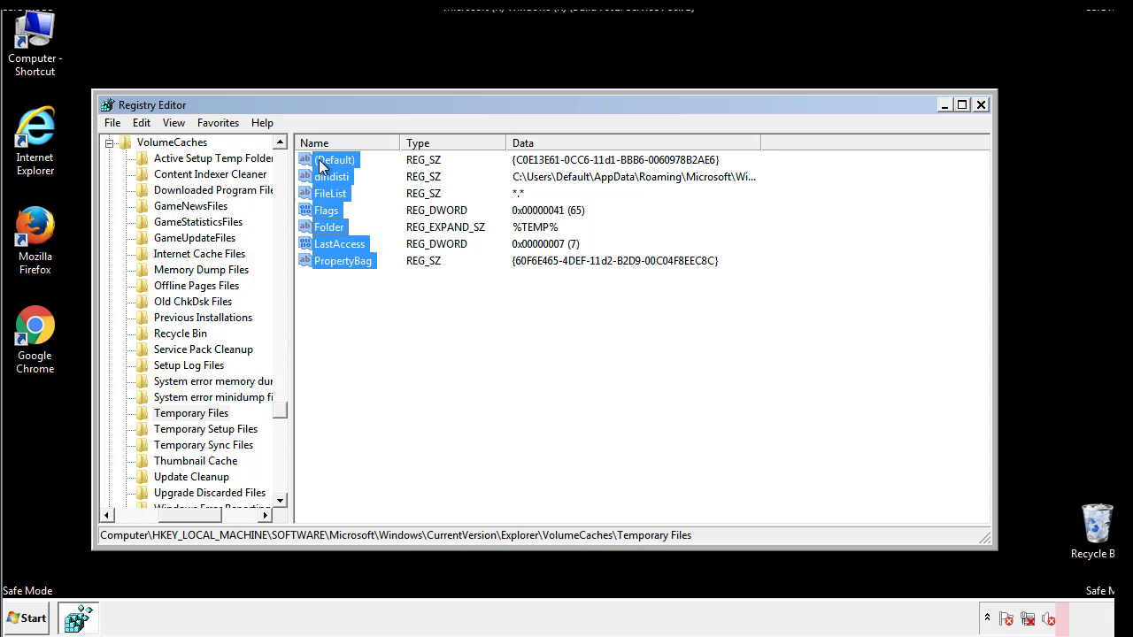
right_click(334, 159)
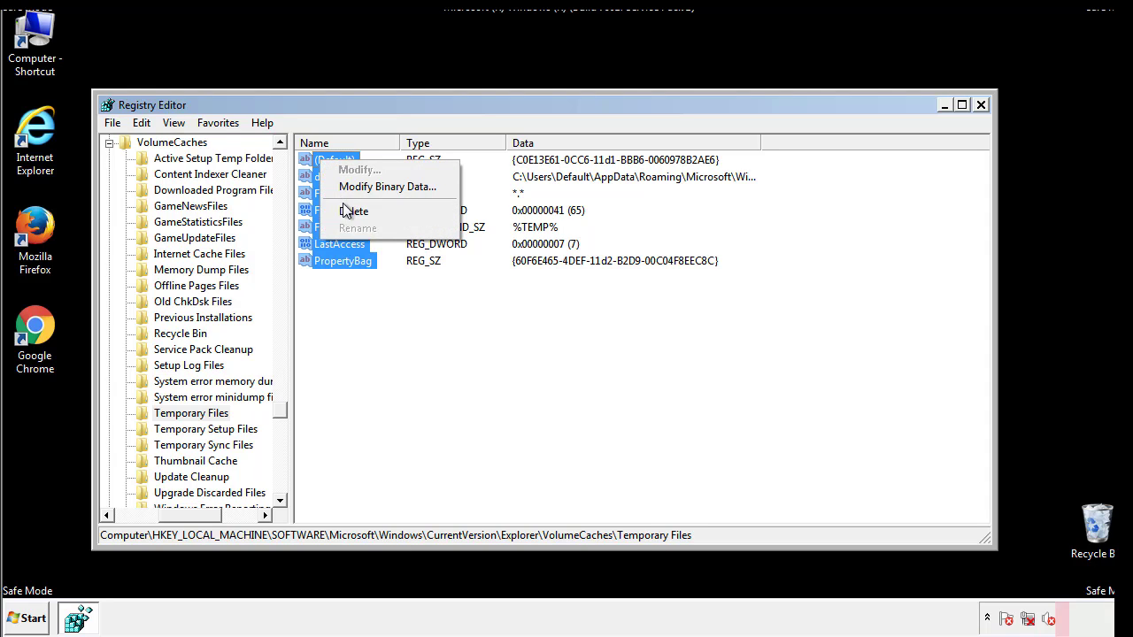
left_click(353, 211)
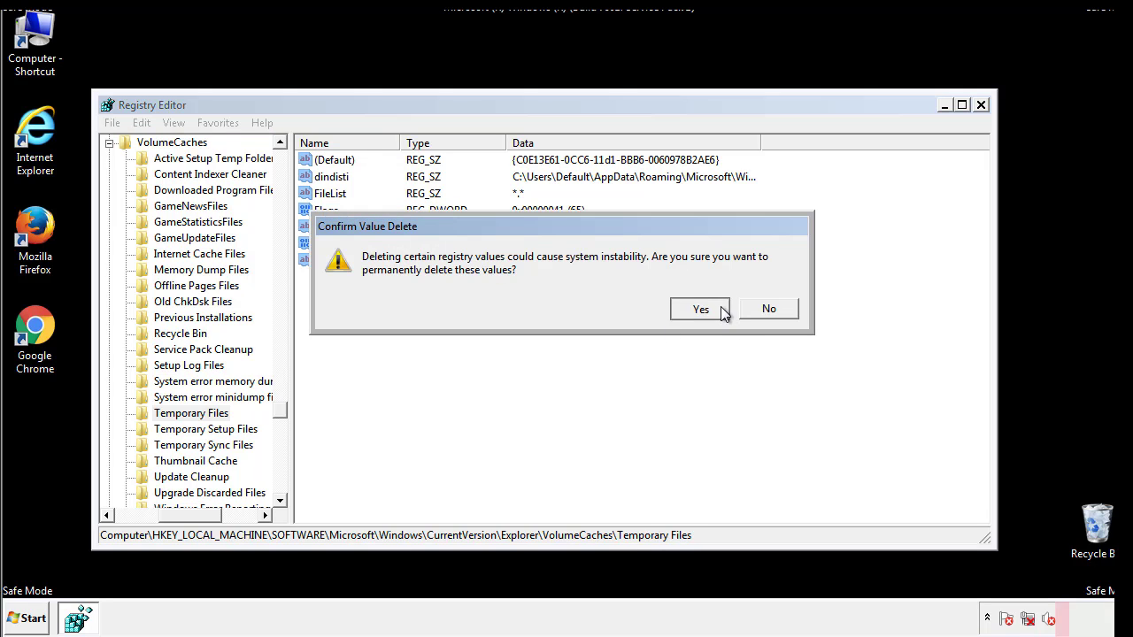
left_click(700, 308)
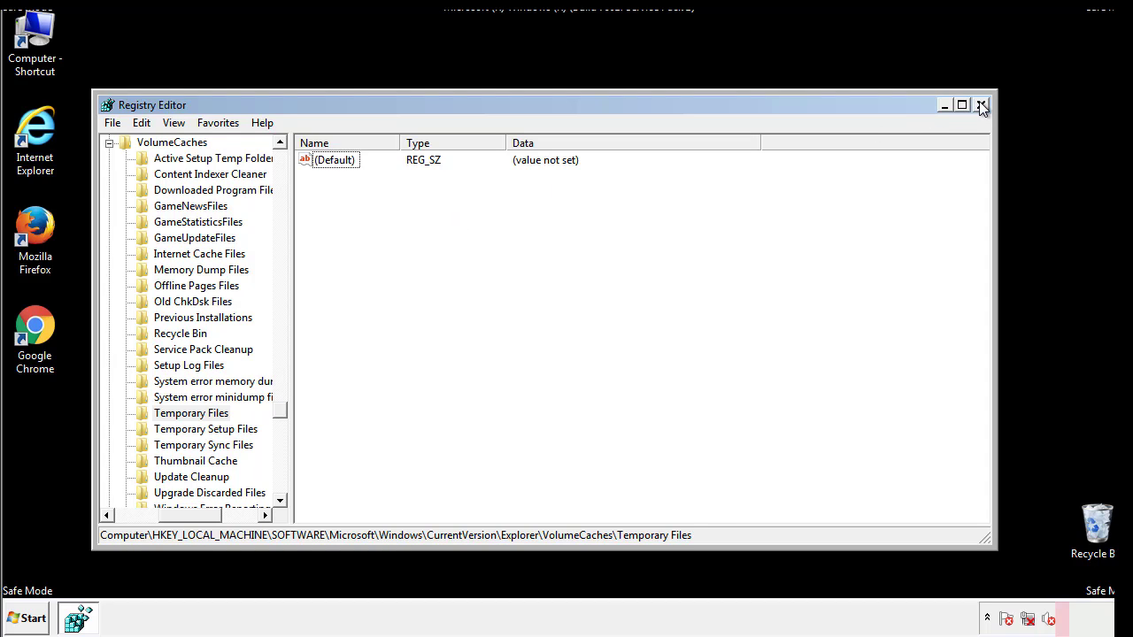
left_click(981, 104)
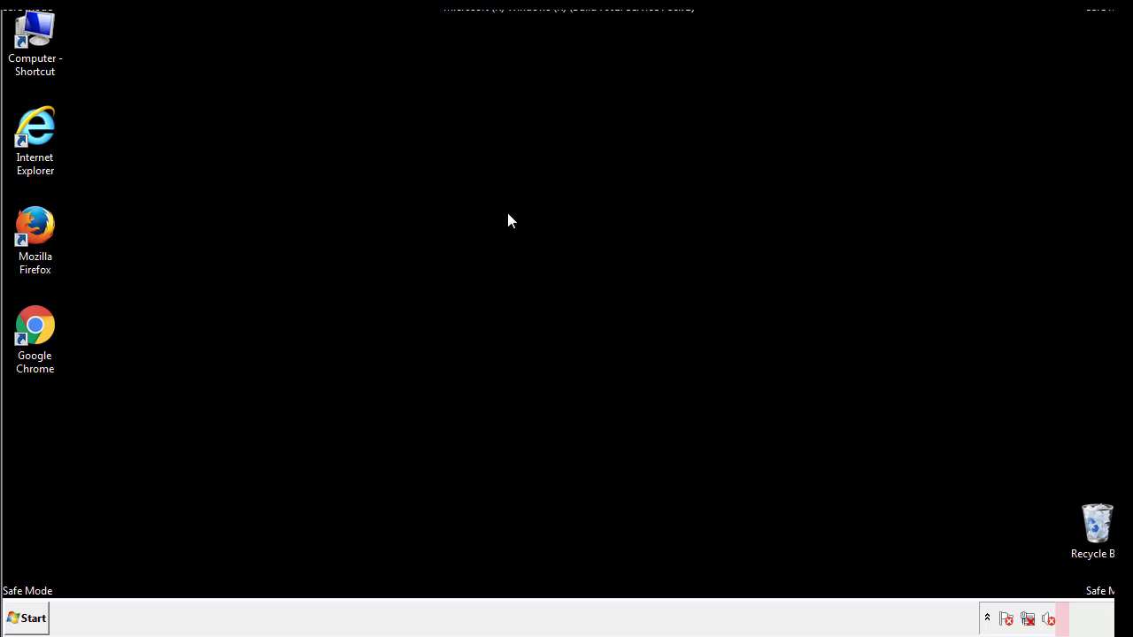
mouse_move(47, 444)
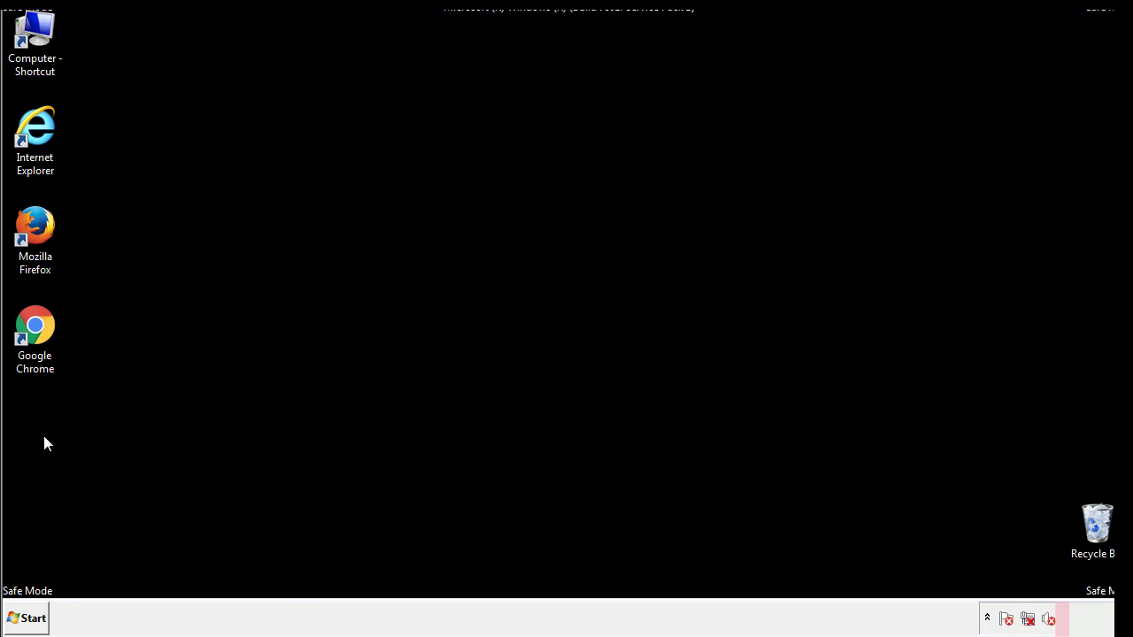
- Search the Start menu for 'msconfig' and launch the System Configuration utility
left_click(26, 618)
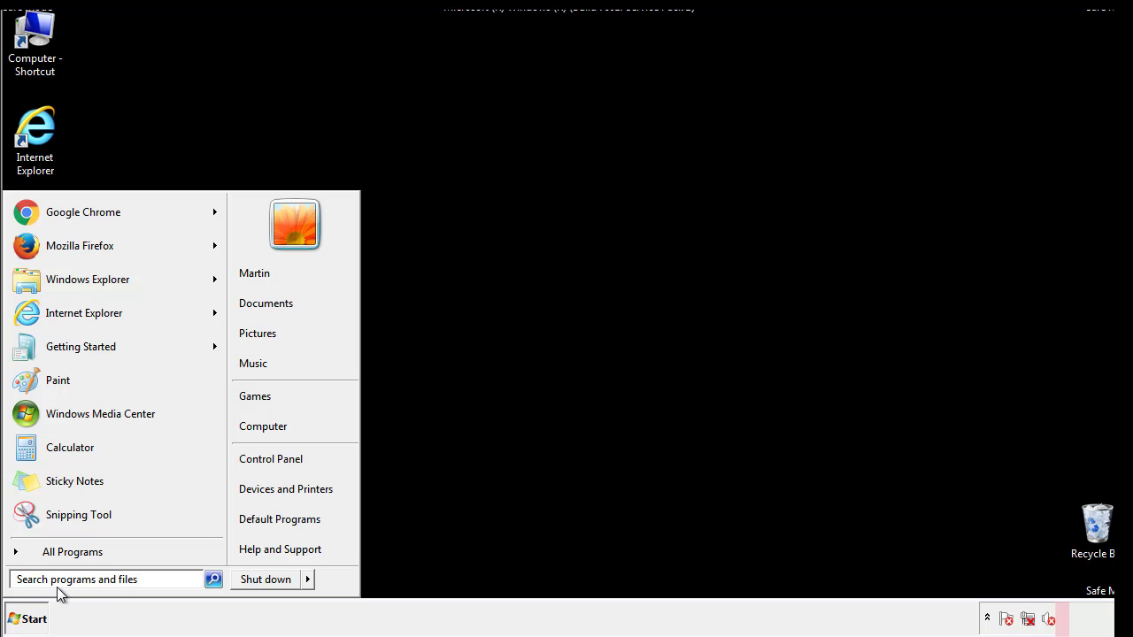
type("mscon")
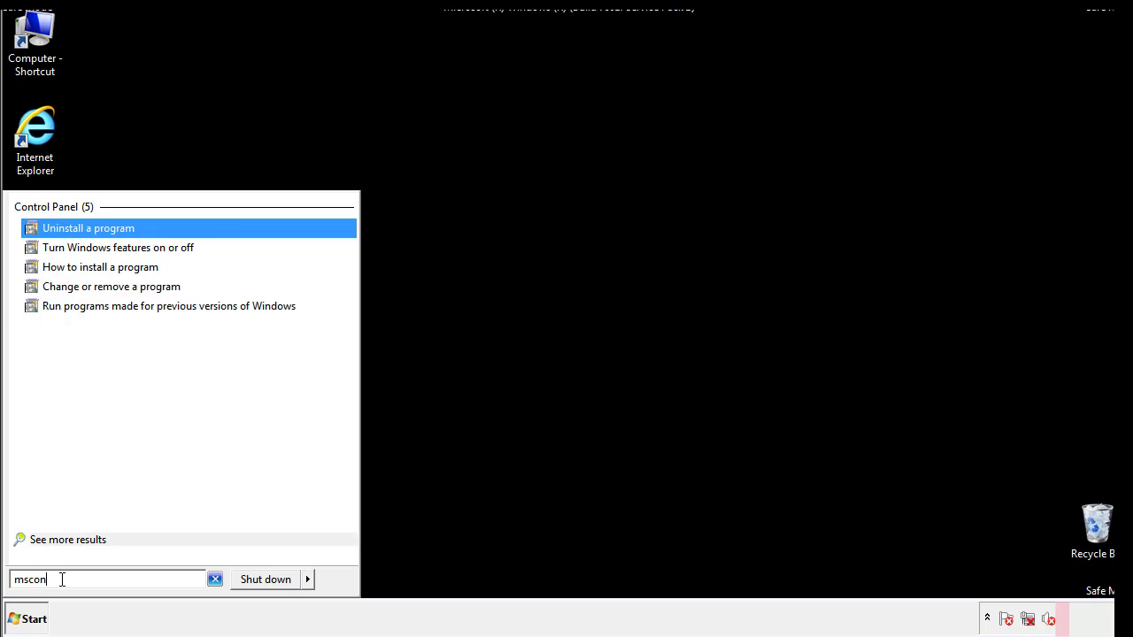
type("fig")
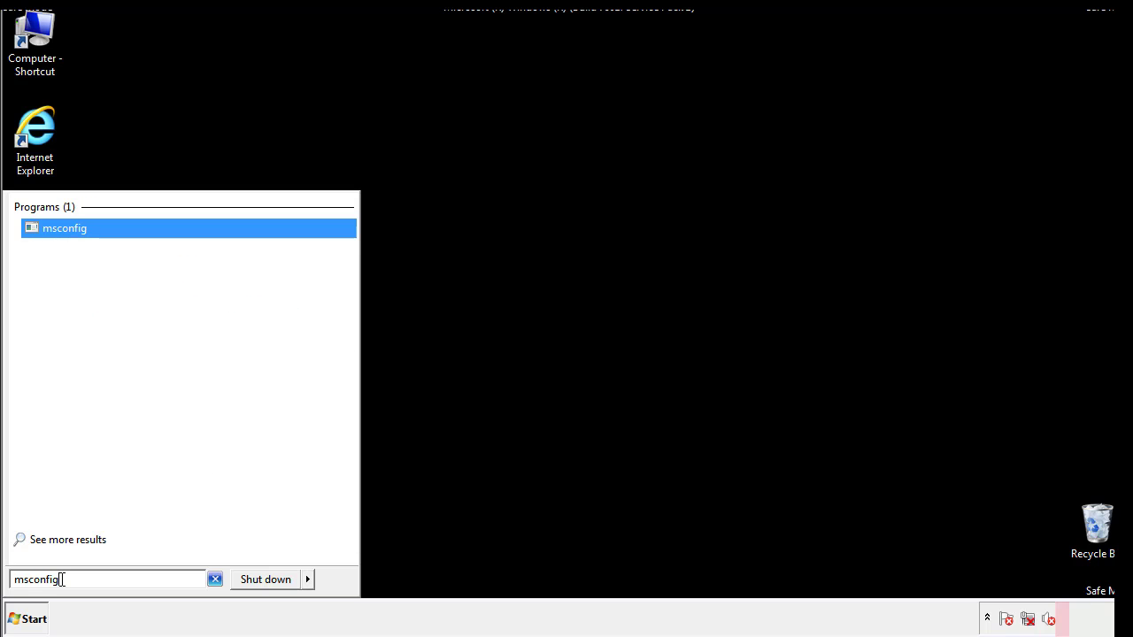
left_click(64, 227)
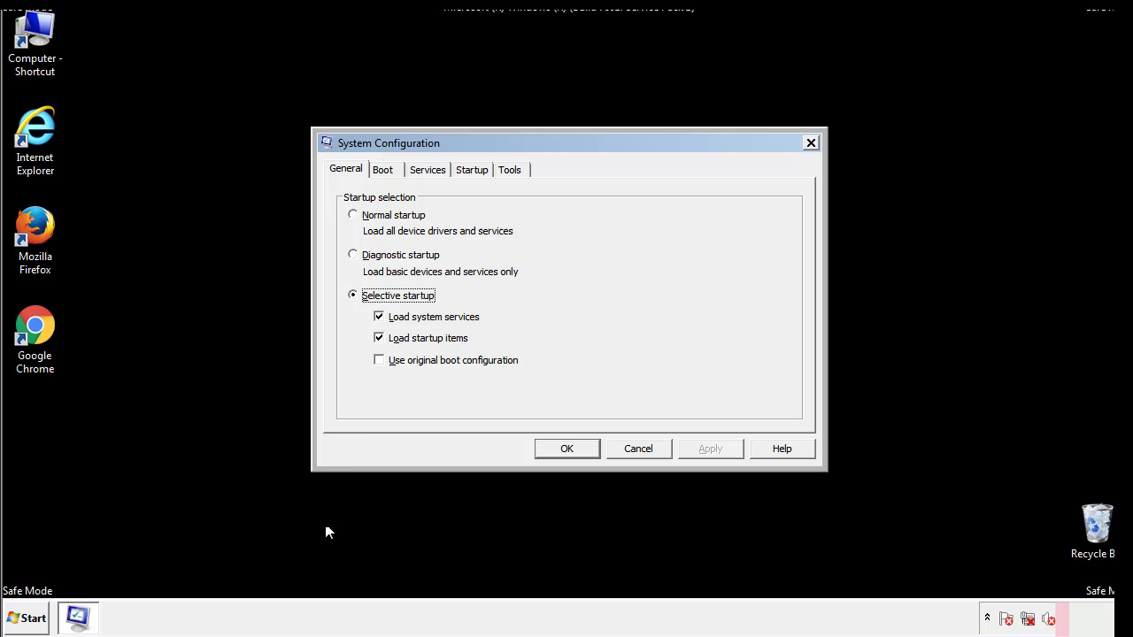
- Uncheck Safe boot on the Boot tab and restart Windows normally
left_click(383, 169)
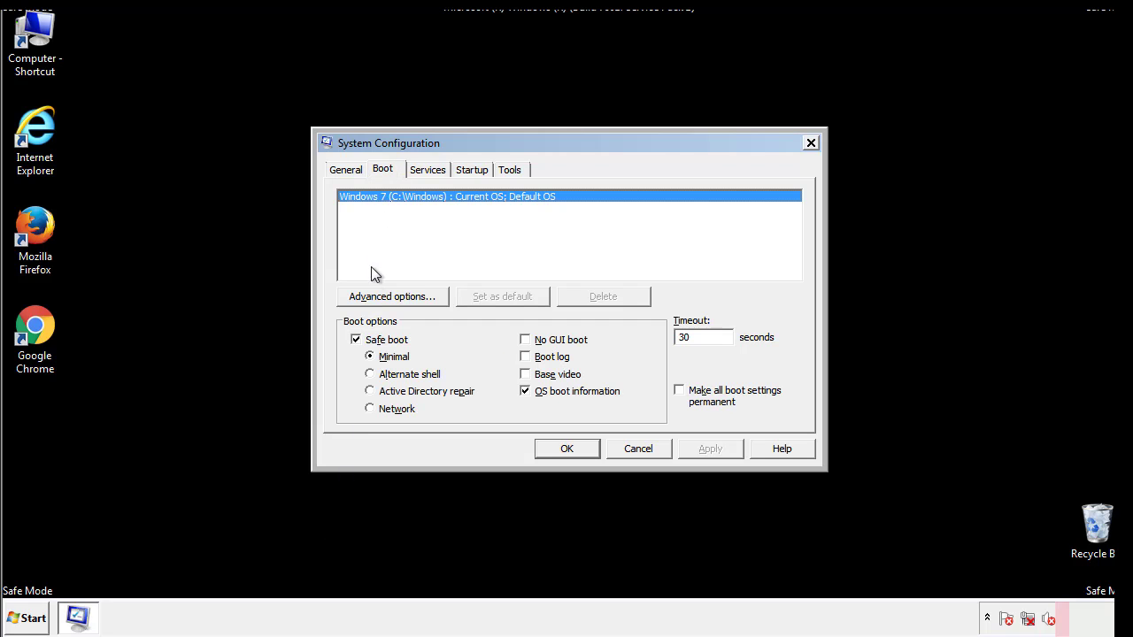
left_click(356, 339)
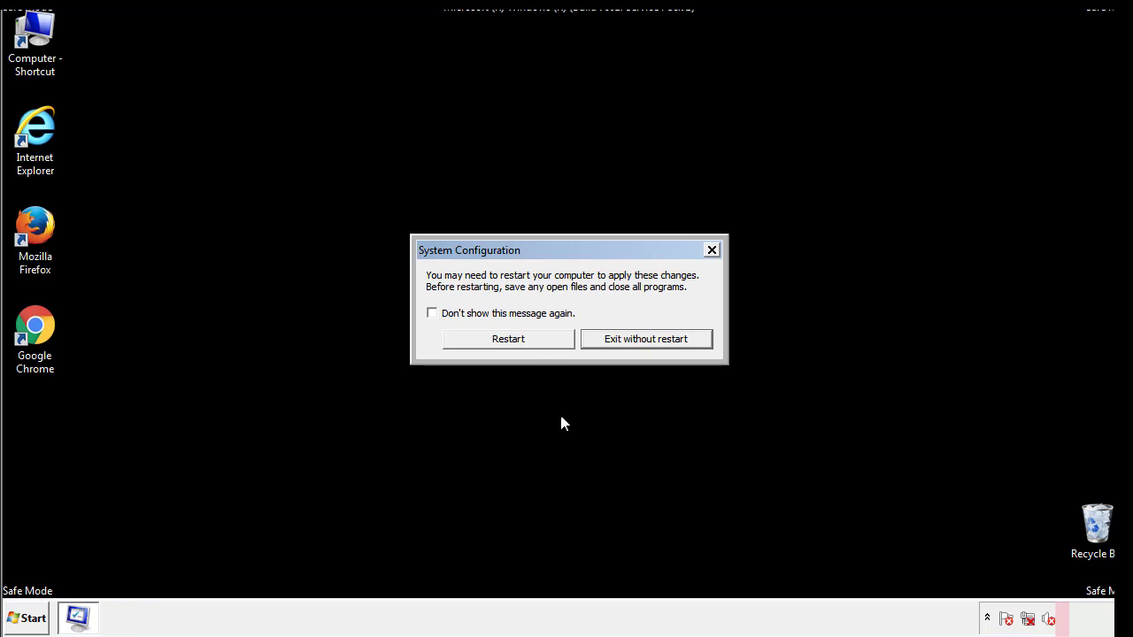
left_click(508, 339)
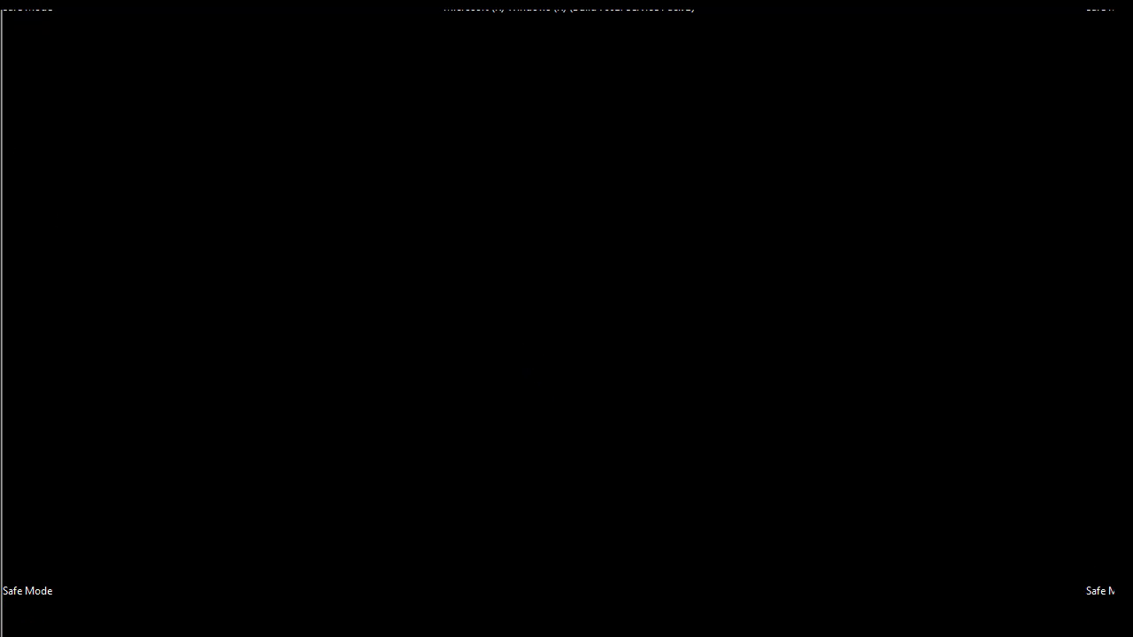